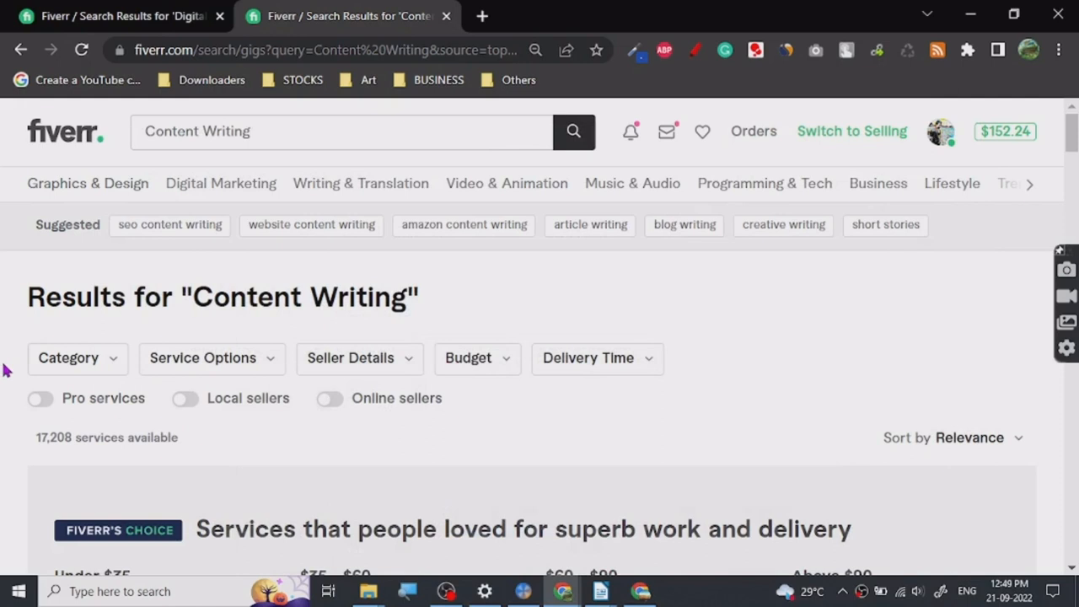
Step: Browse the reference material, then return to the writing notes document on page 2
left_click(220, 132)
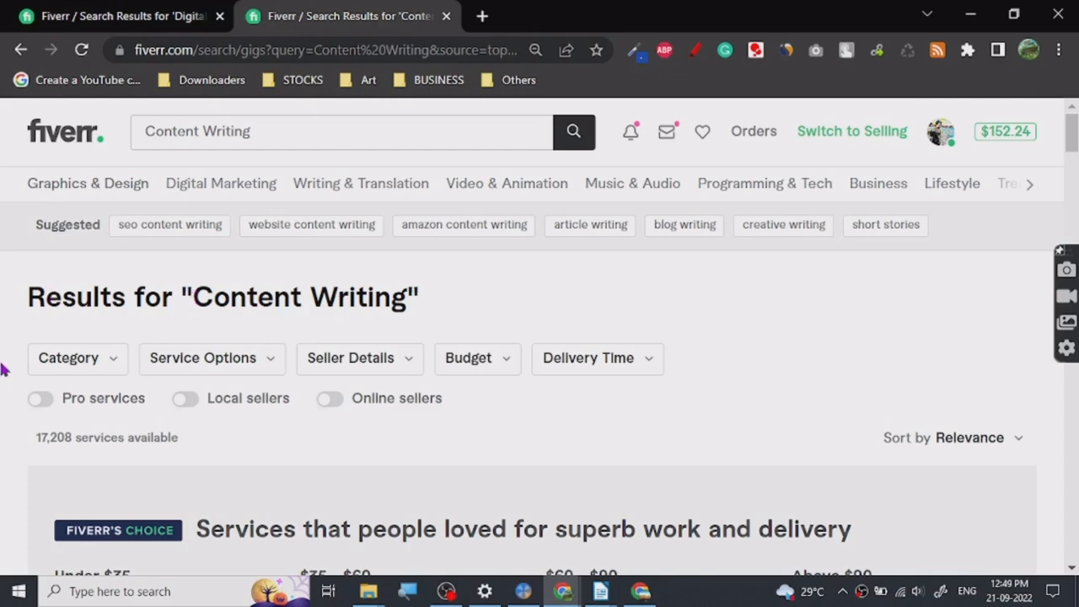
scroll("down", 3)
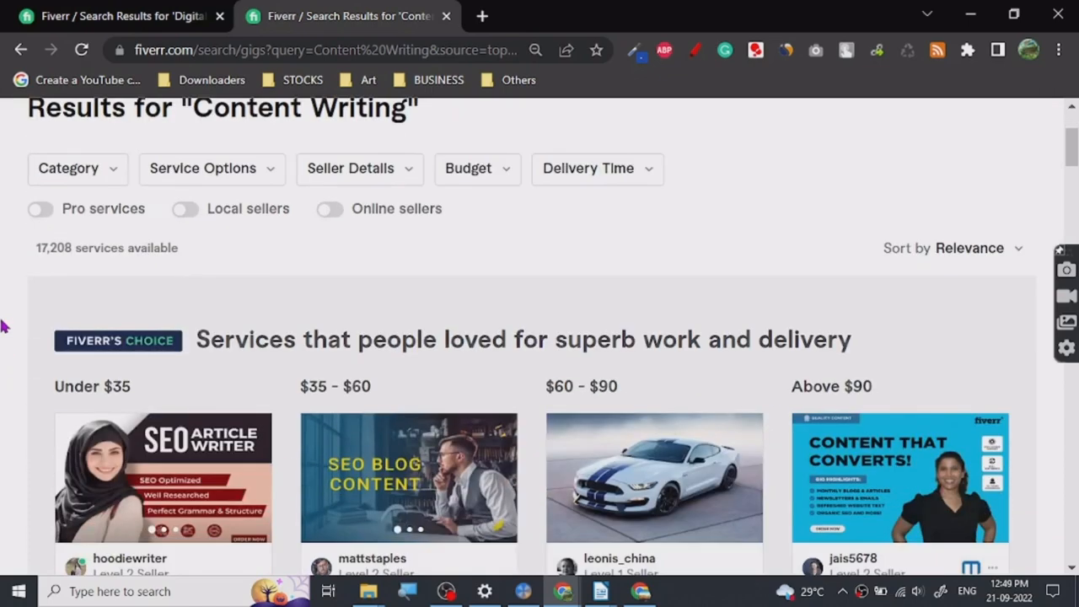
scroll("up", 3)
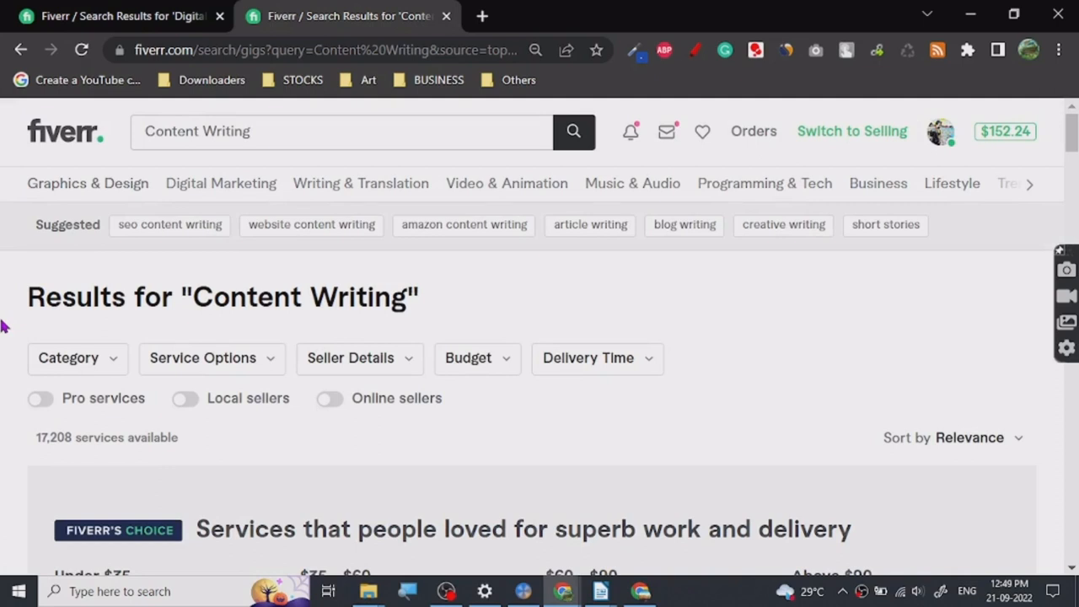
mouse_move(255, 310)
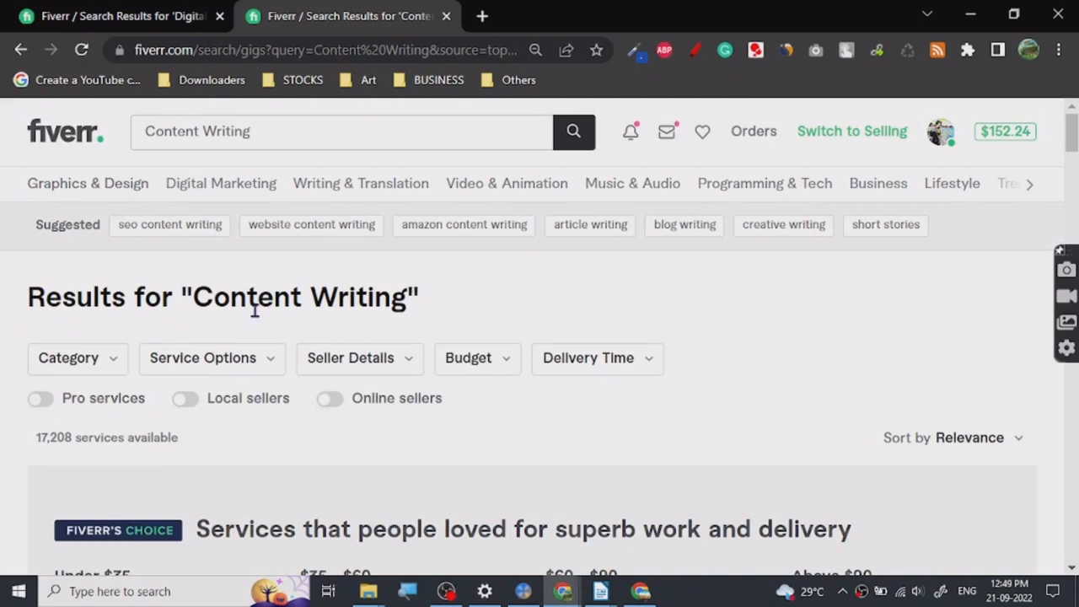
scroll("down", 3)
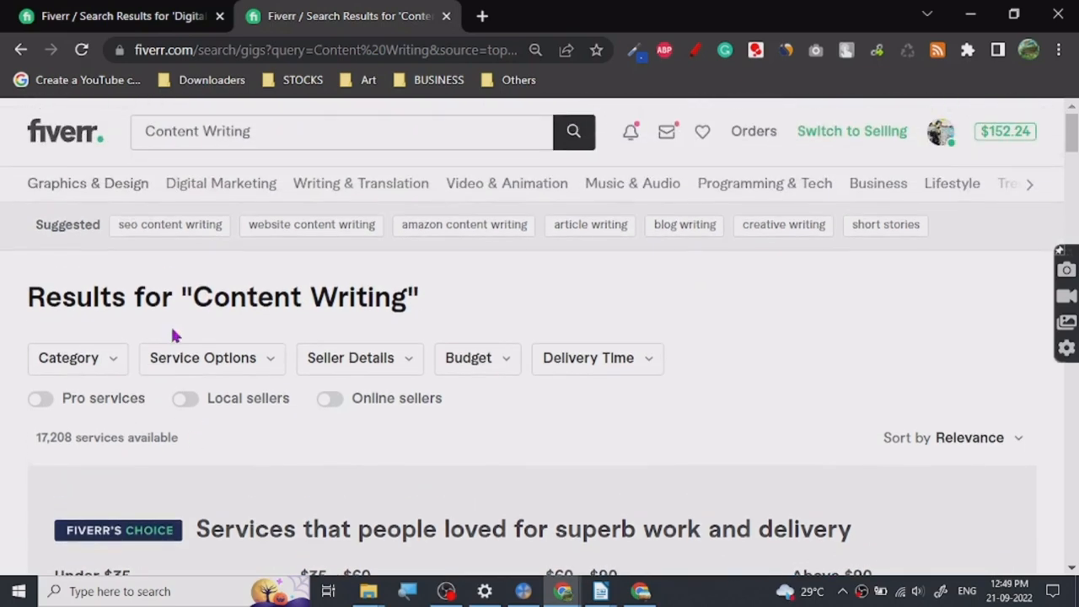
mouse_move(617, 300)
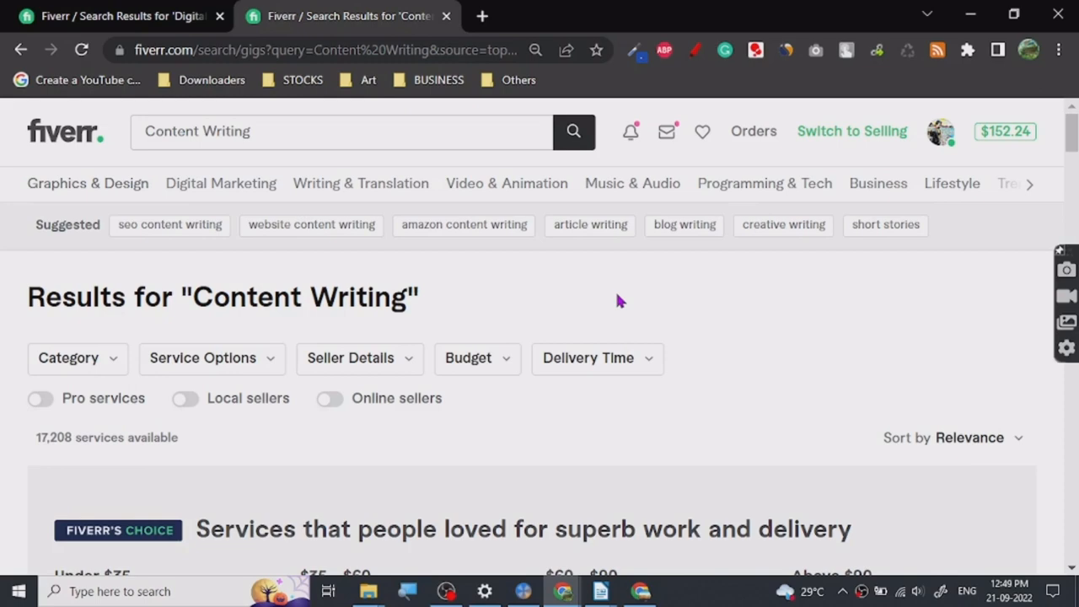
mouse_move(212, 297)
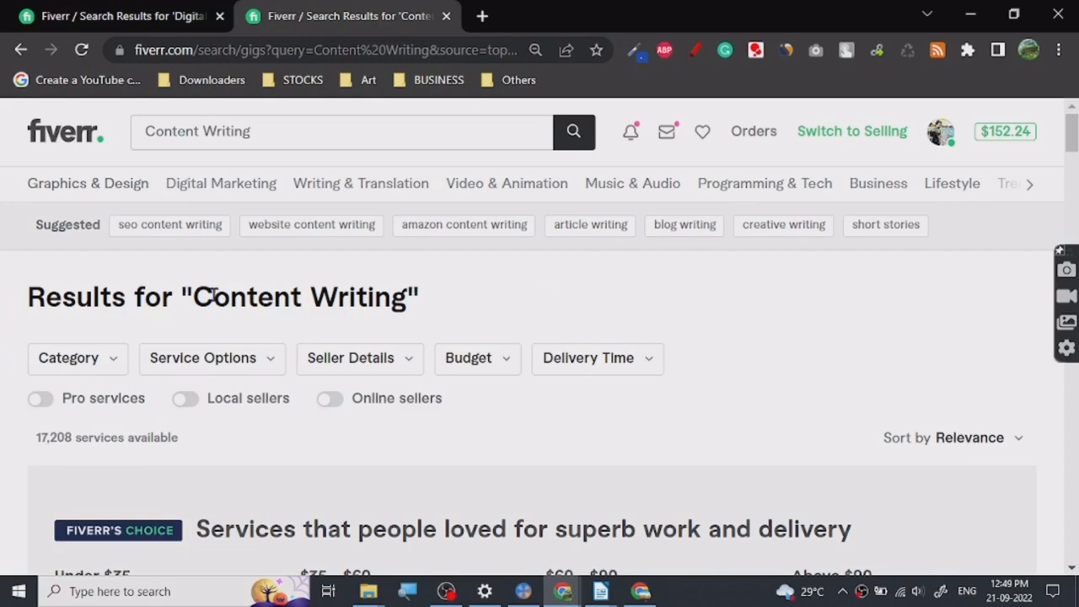
scroll("down", 3)
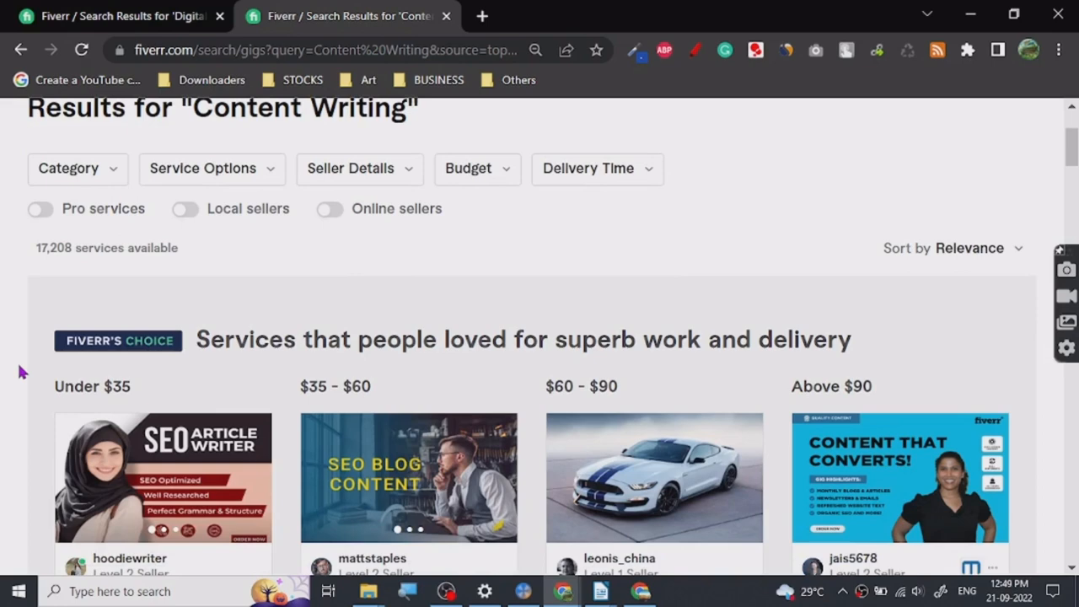
mouse_move(6, 380)
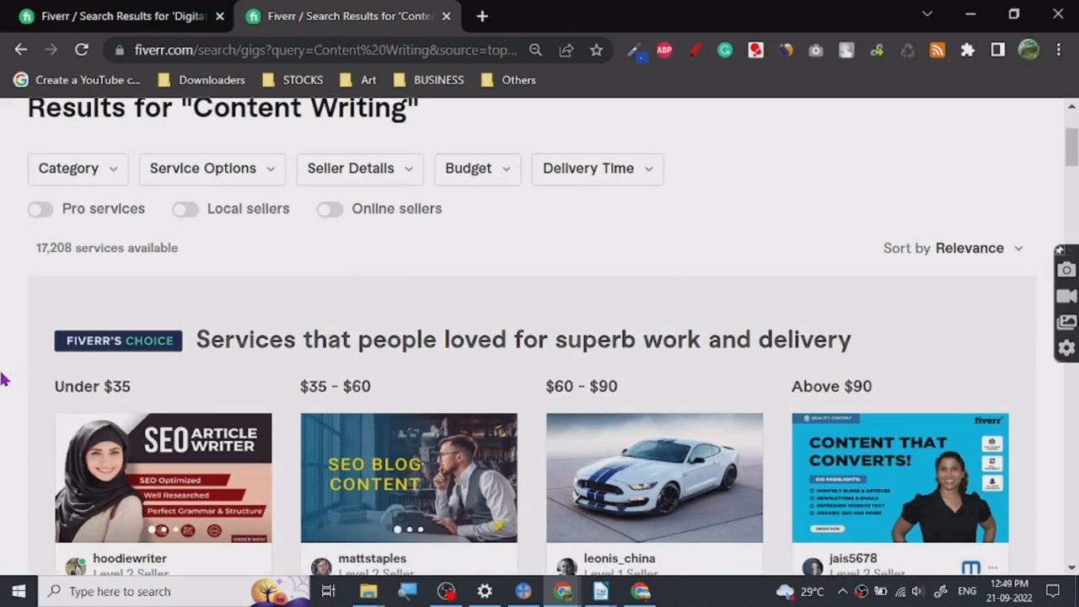
scroll("up", 3)
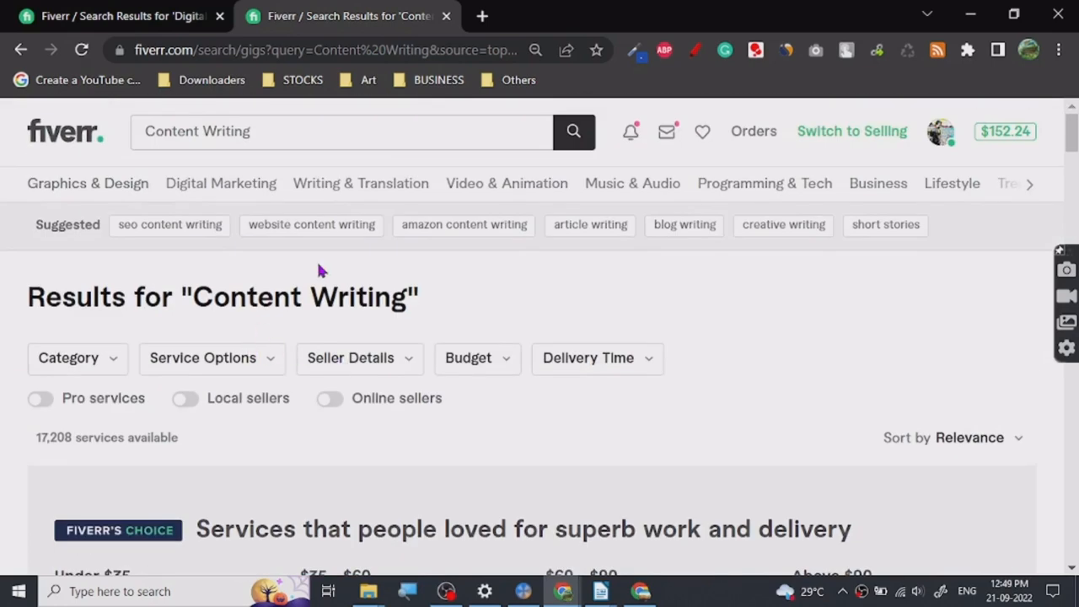
mouse_move(944, 280)
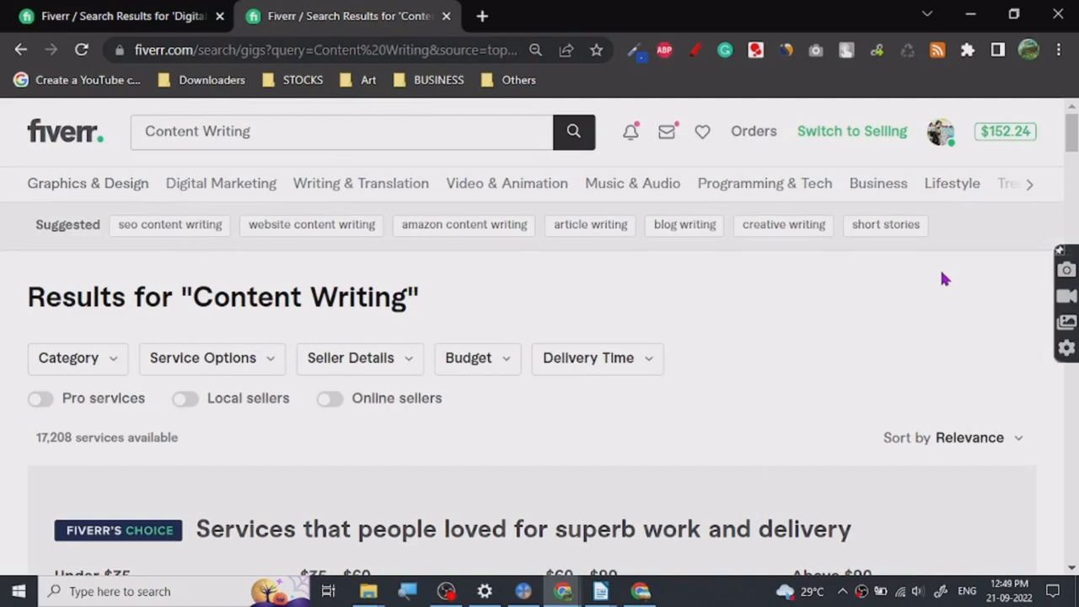
mouse_move(762, 344)
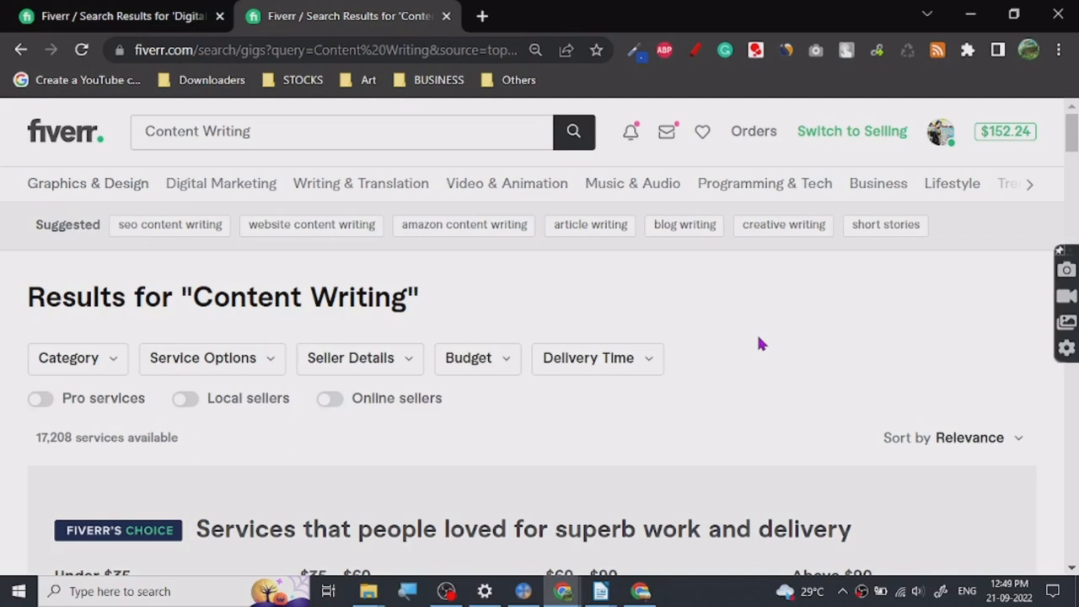
mouse_move(638, 417)
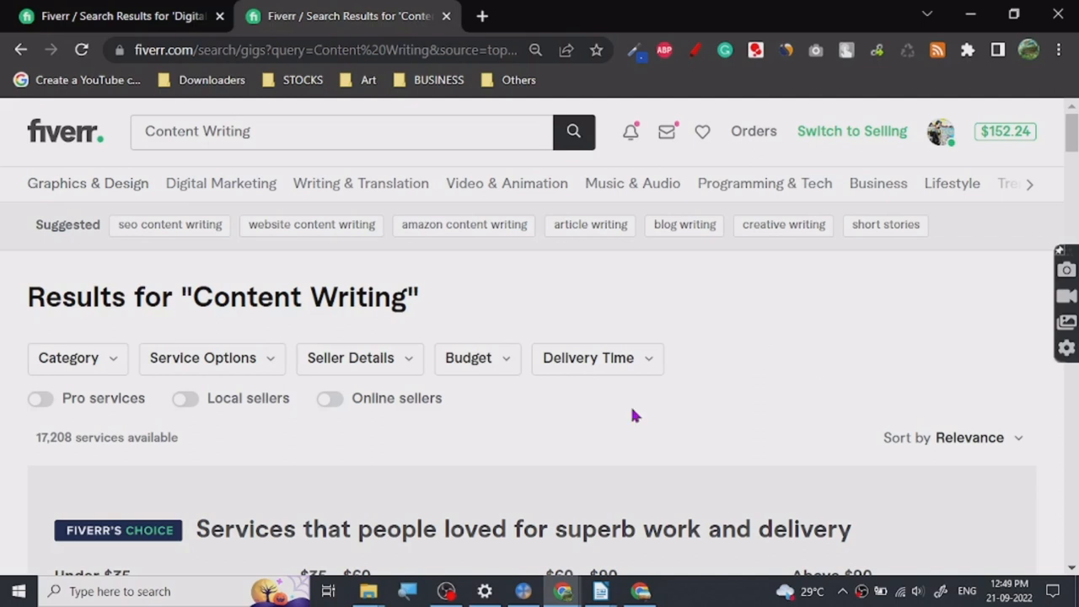
mouse_move(584, 530)
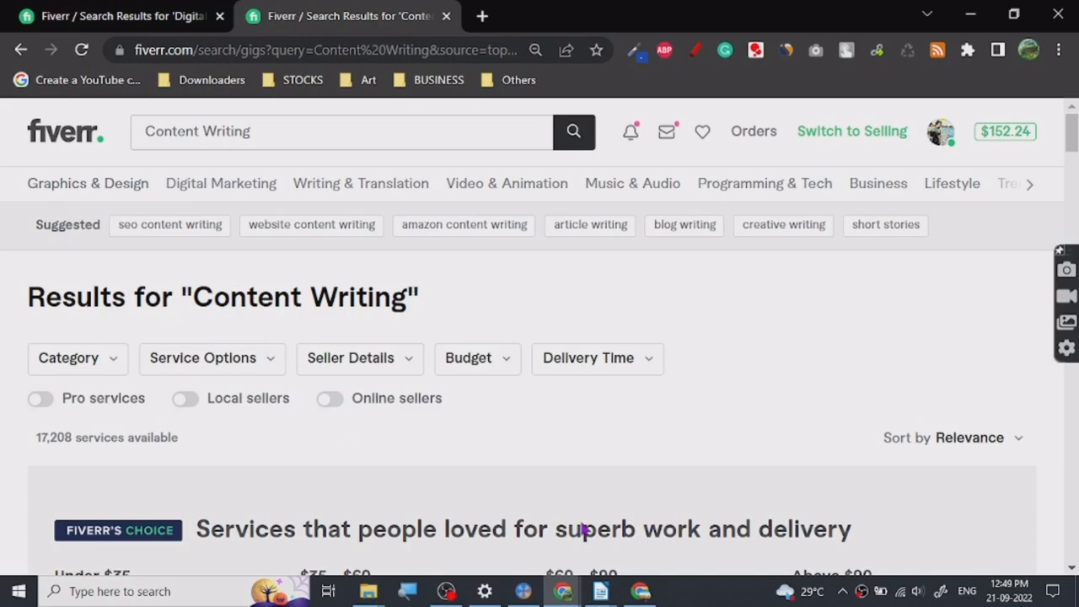
left_click(600, 590)
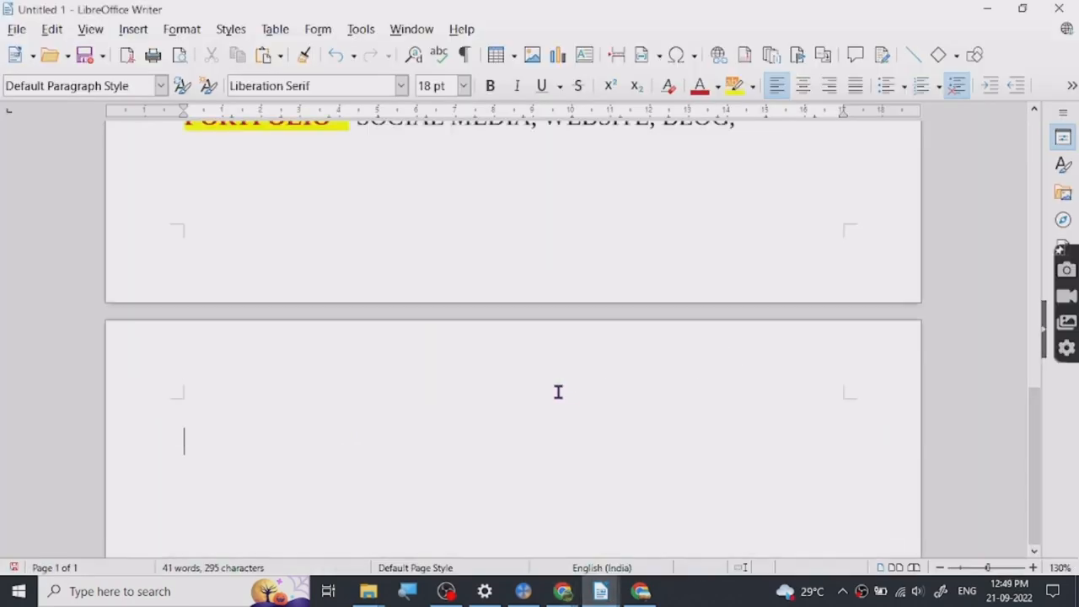
scroll("down", 3)
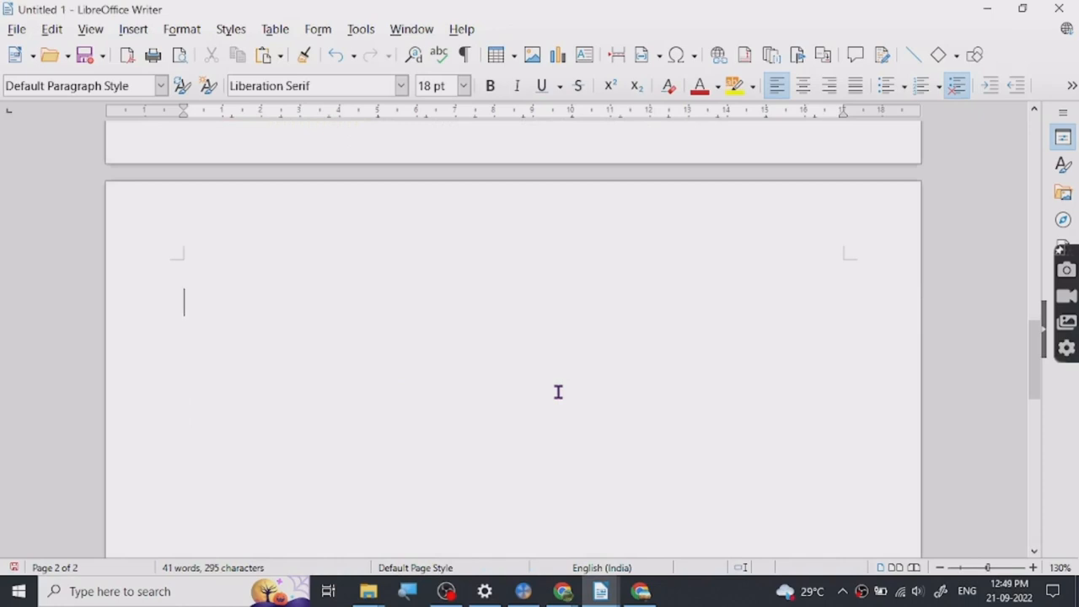
Step: Write 'CONTENT WRITING -' followed by 'BLOGS, WEBSITES, EDITORIALS, ADS, YOUTUBE SCRIPT'
type("C")
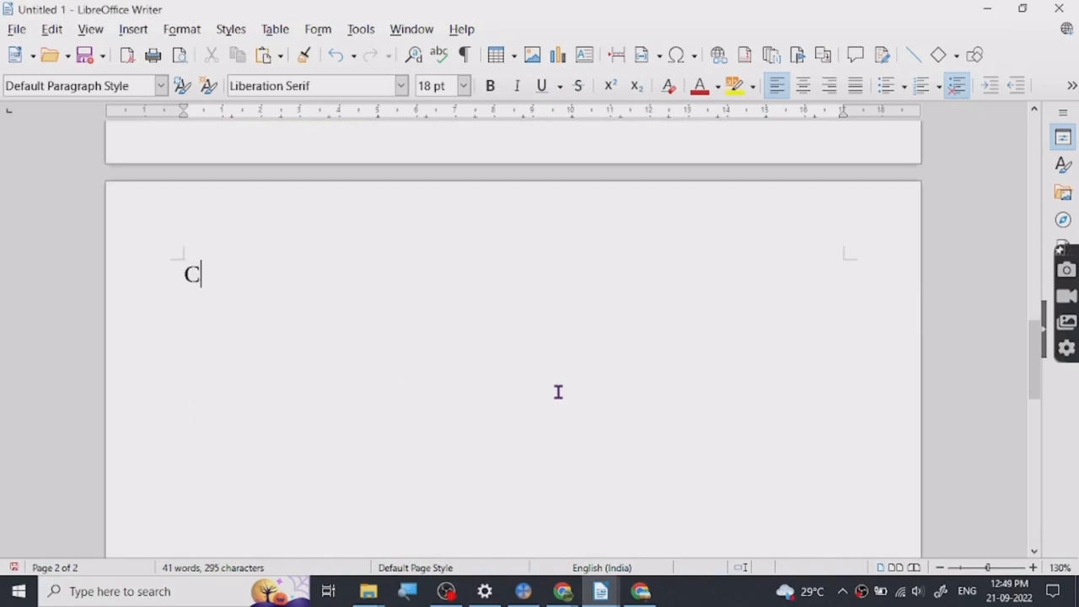
type("ONTENT WRI")
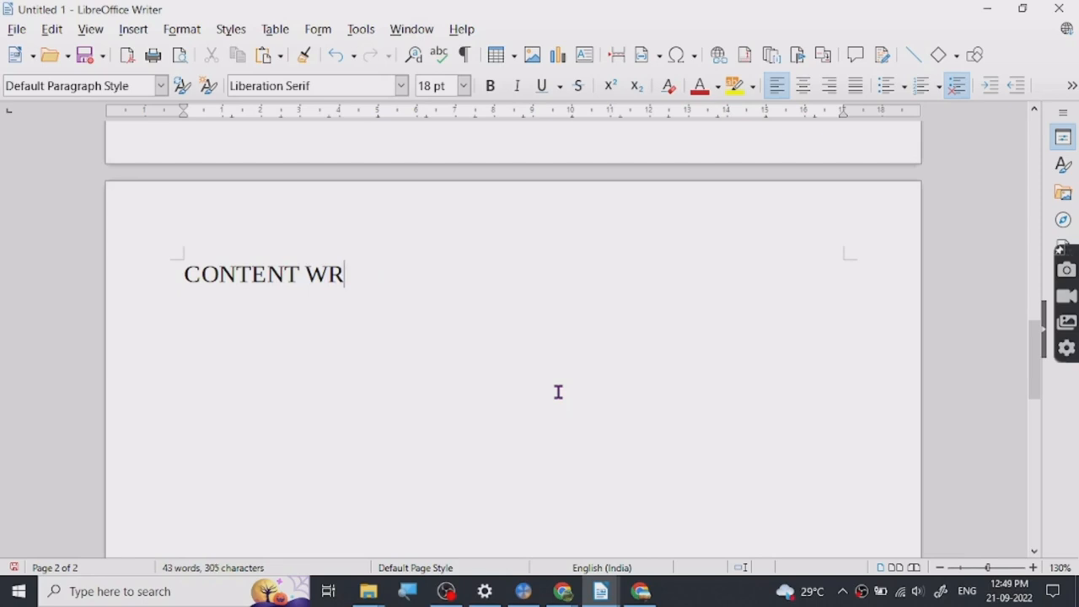
type("ITING -")
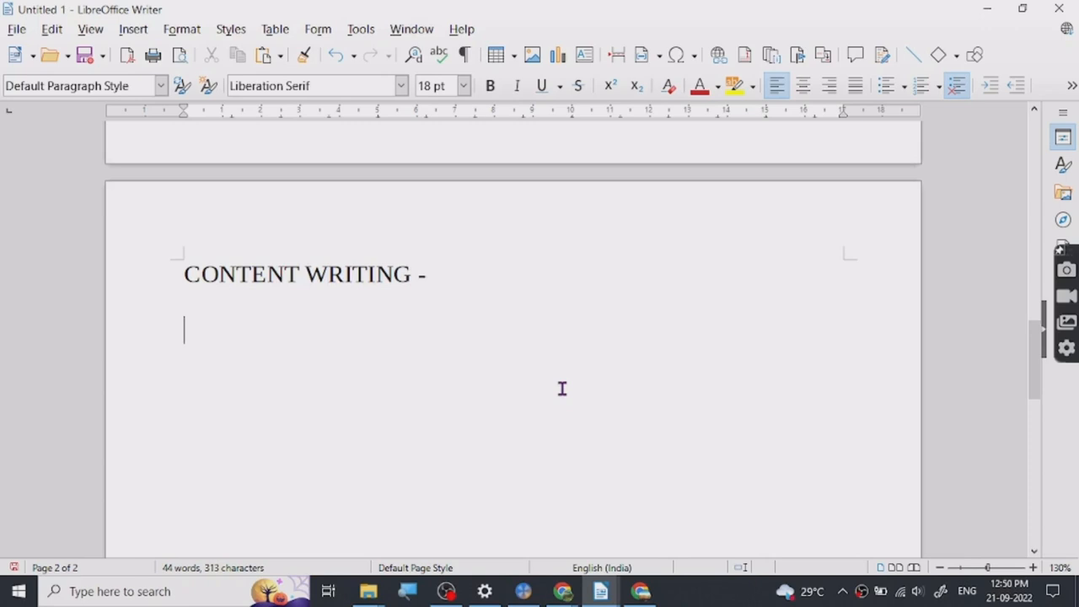
type("BLOGS ,")
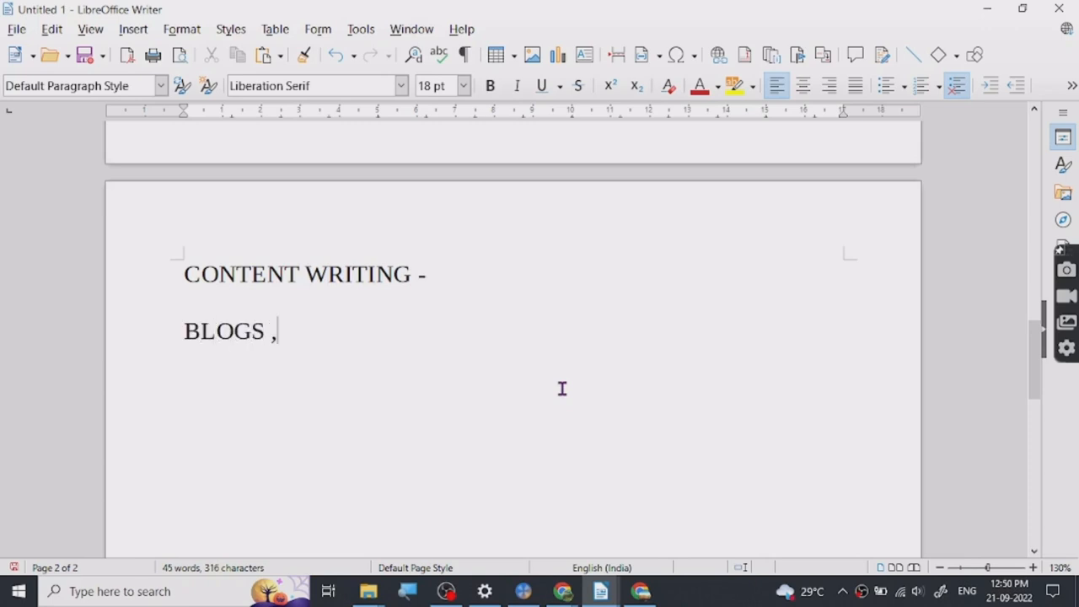
type("WEBSITE")
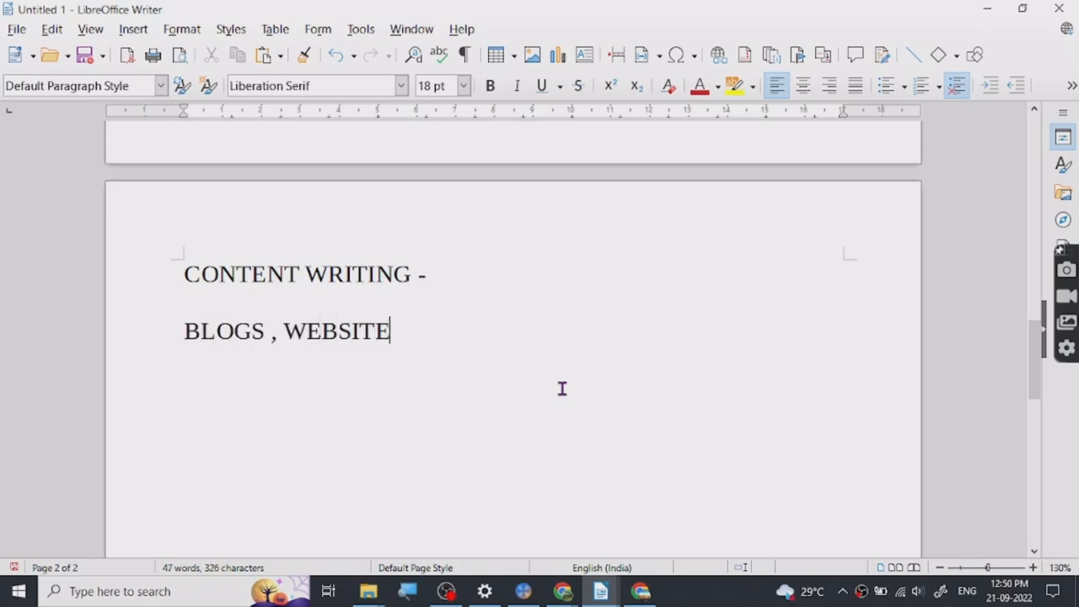
type("S ,E")
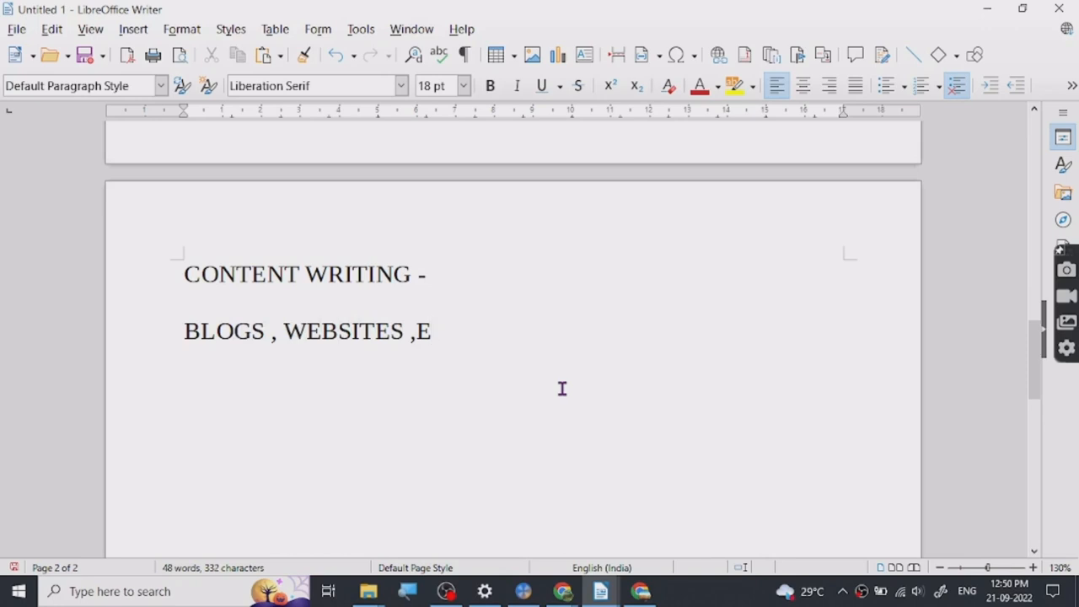
type("DITO")
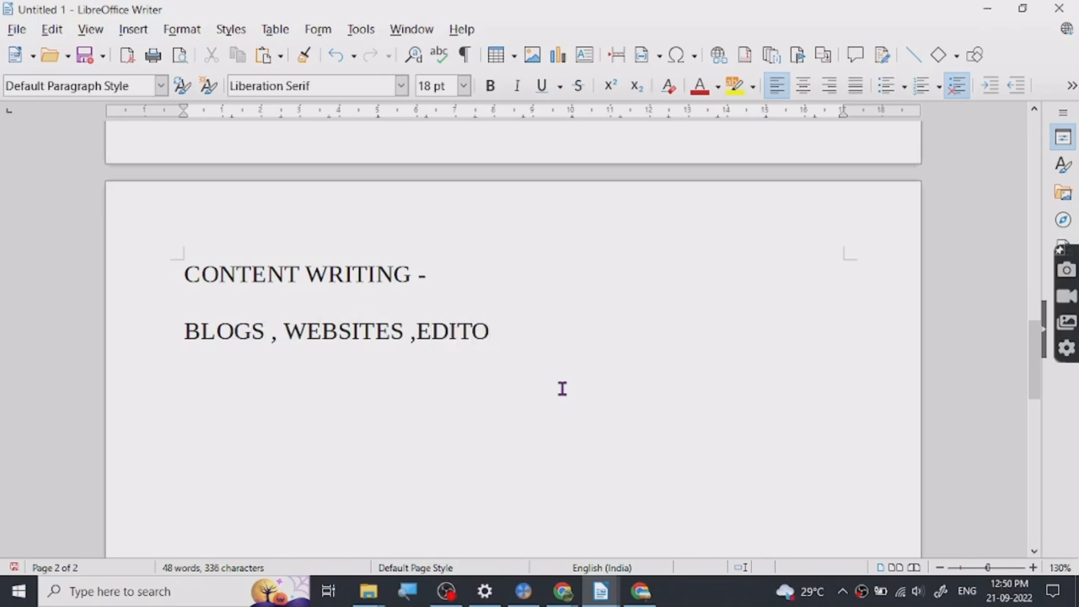
type("RIALS")
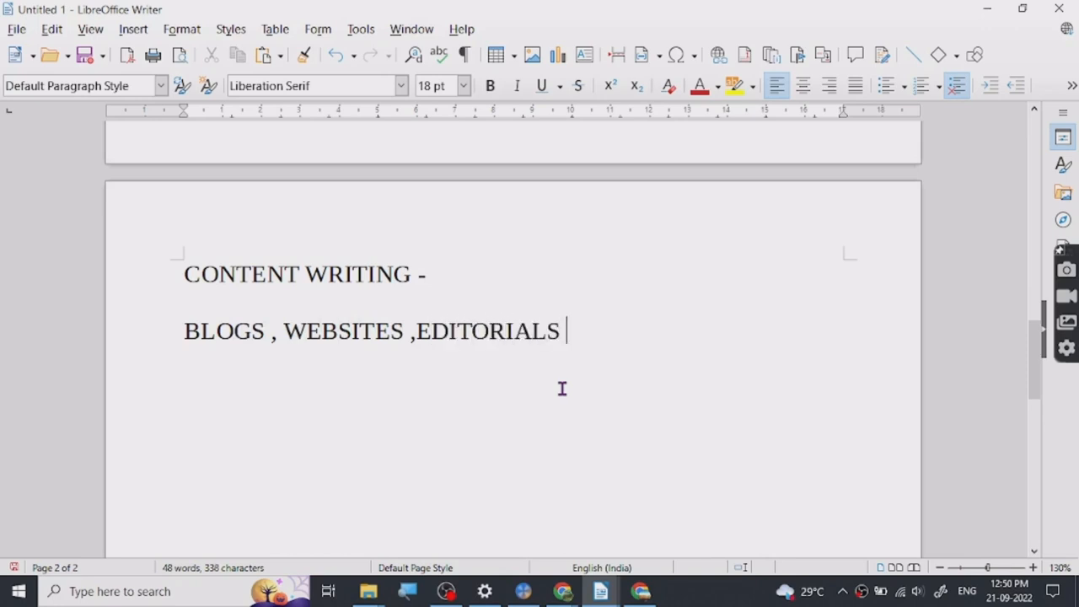
type(", AD")
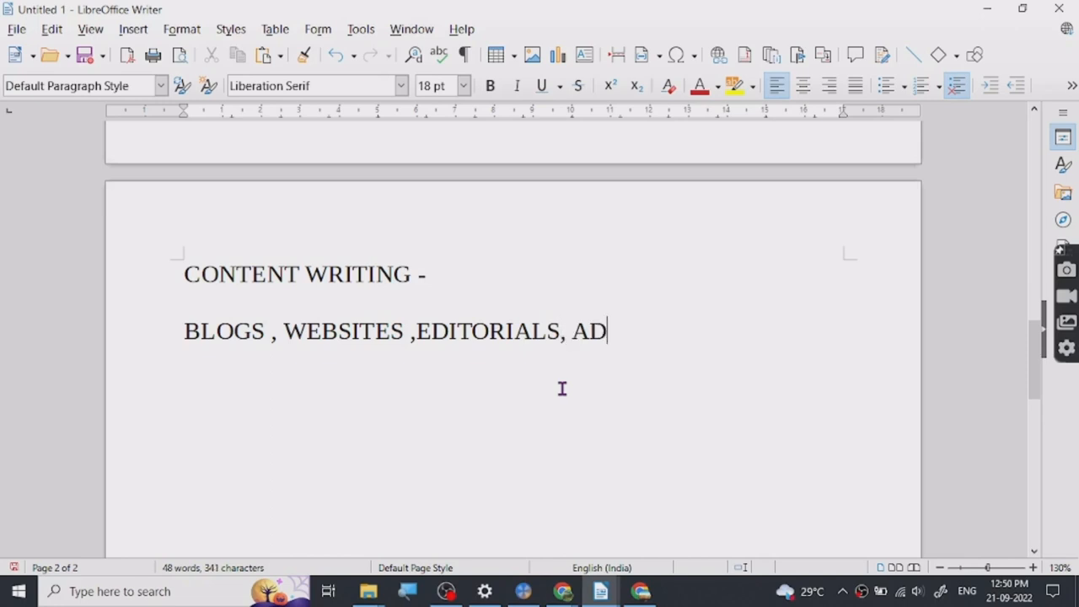
type("S ,")
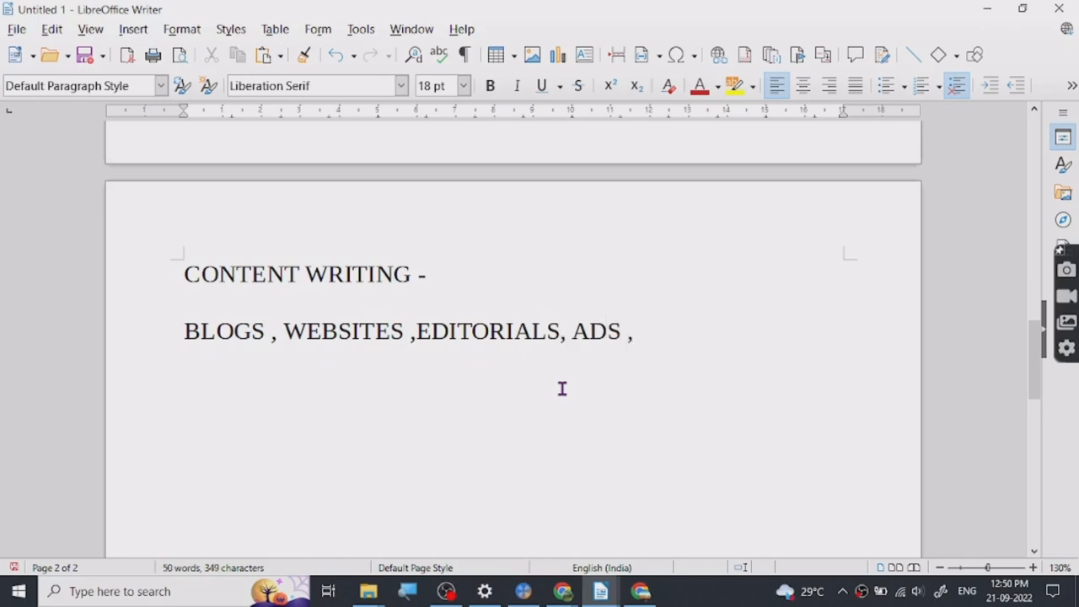
type("YOUT")
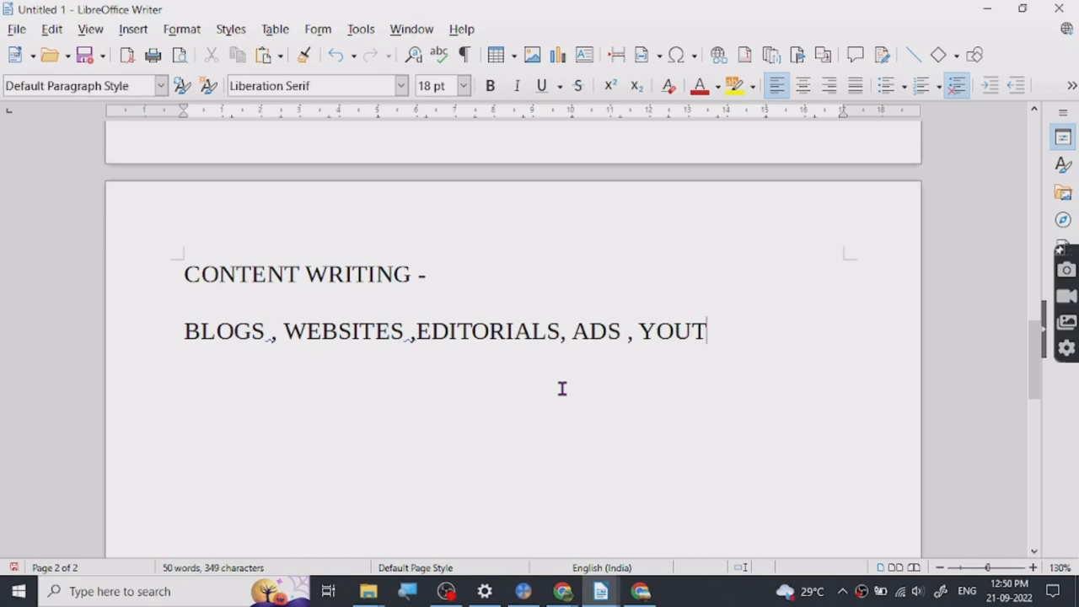
type("UBE SCRI")
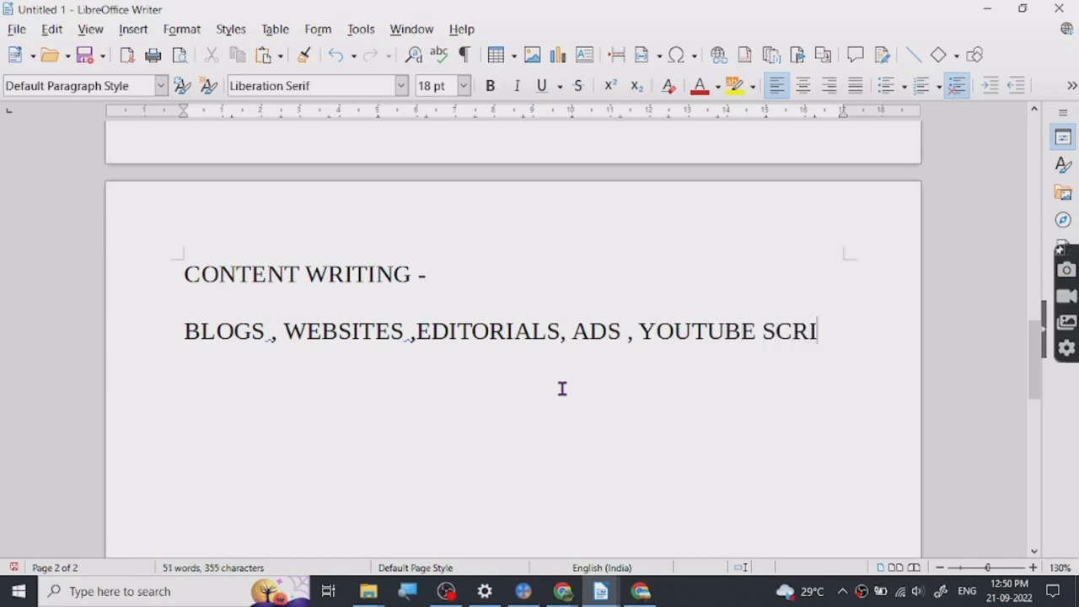
type("PT")
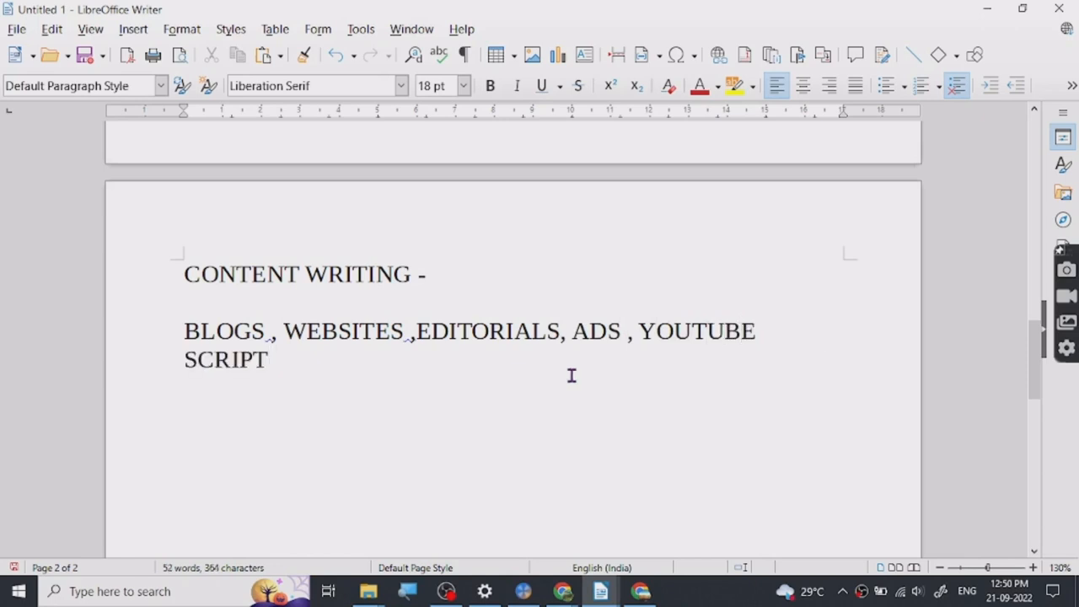
mouse_move(381, 415)
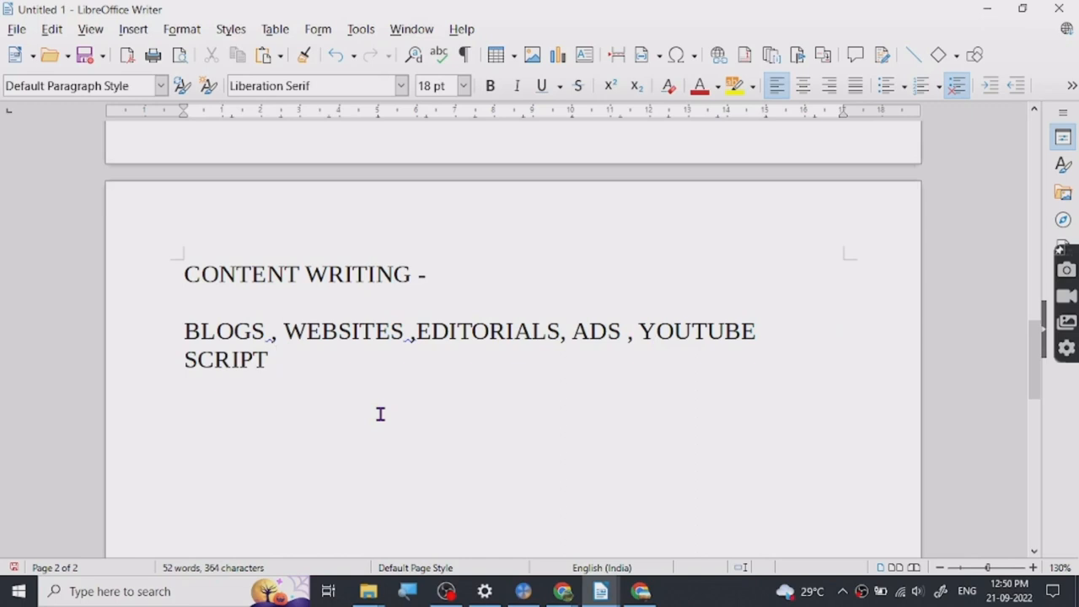
Step: Look through the Fiverr Content Writing gigs and their $10–$90 price tiers
left_click(283, 330)
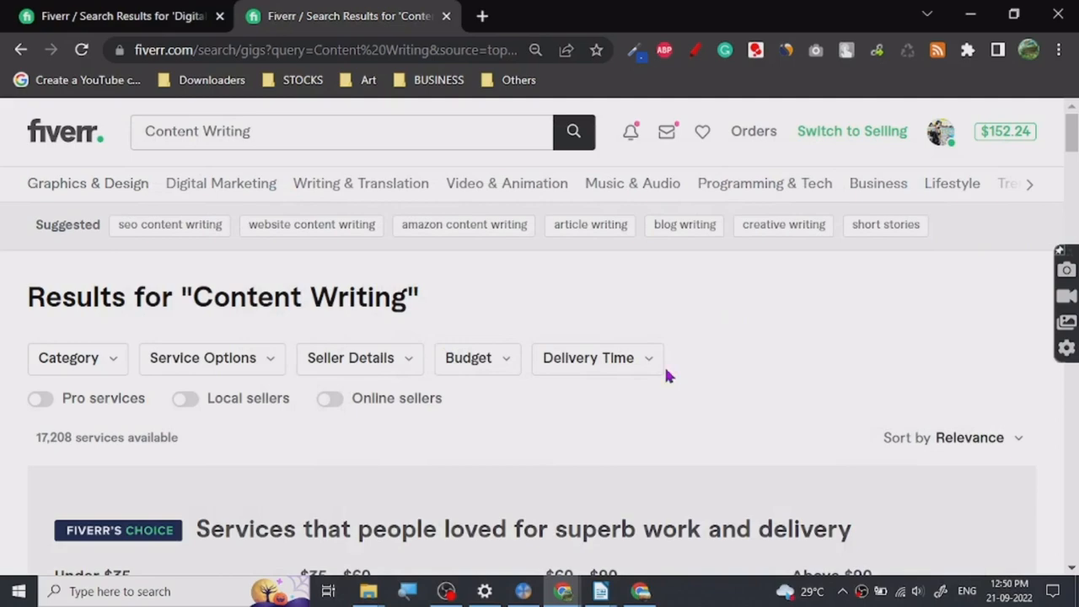
scroll("down", 3)
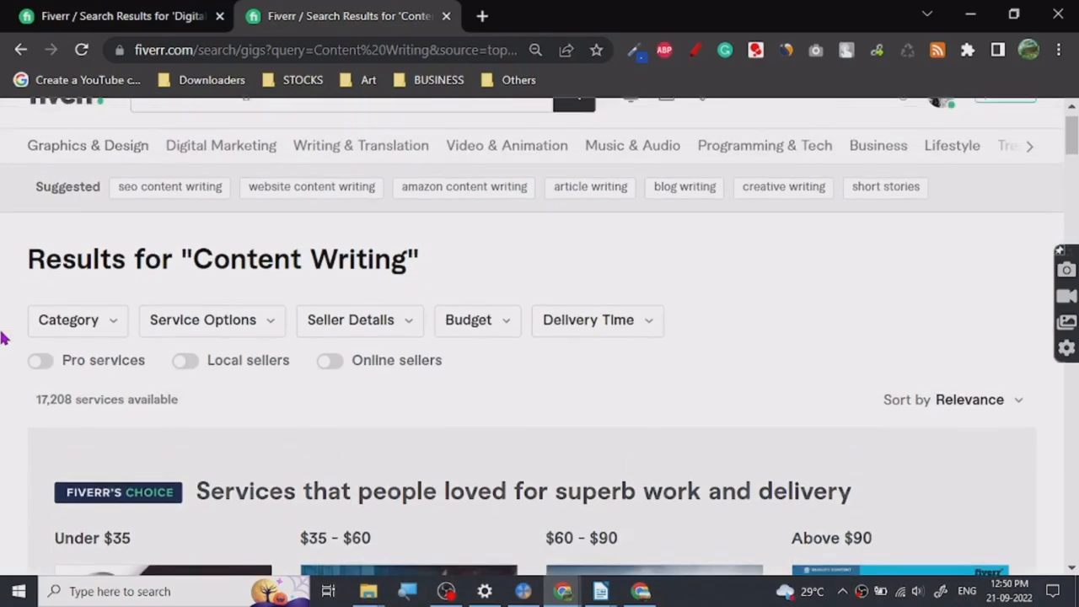
scroll("down", 3)
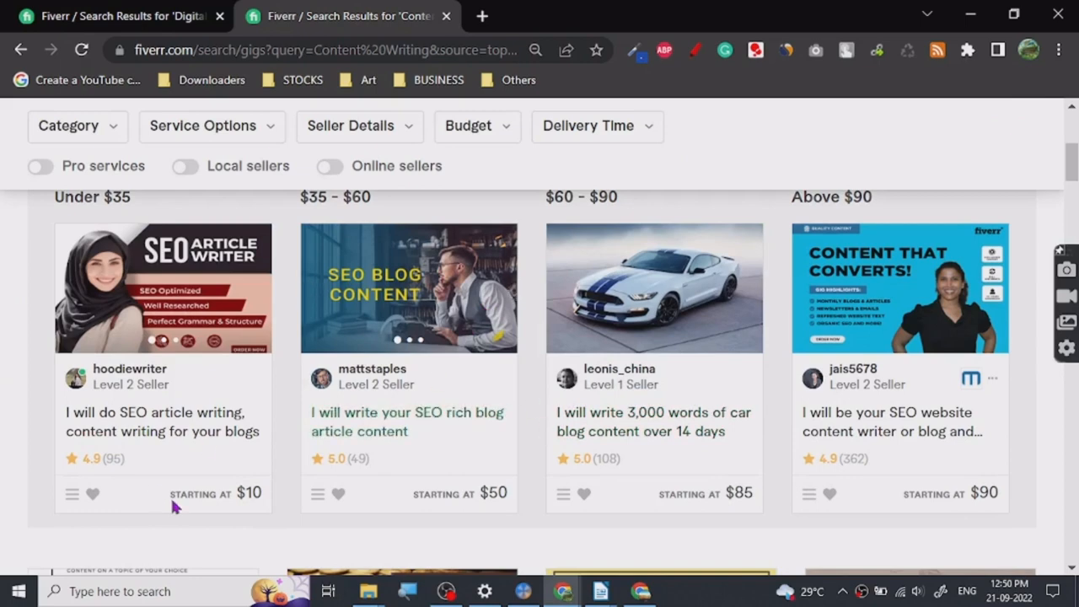
mouse_move(7, 404)
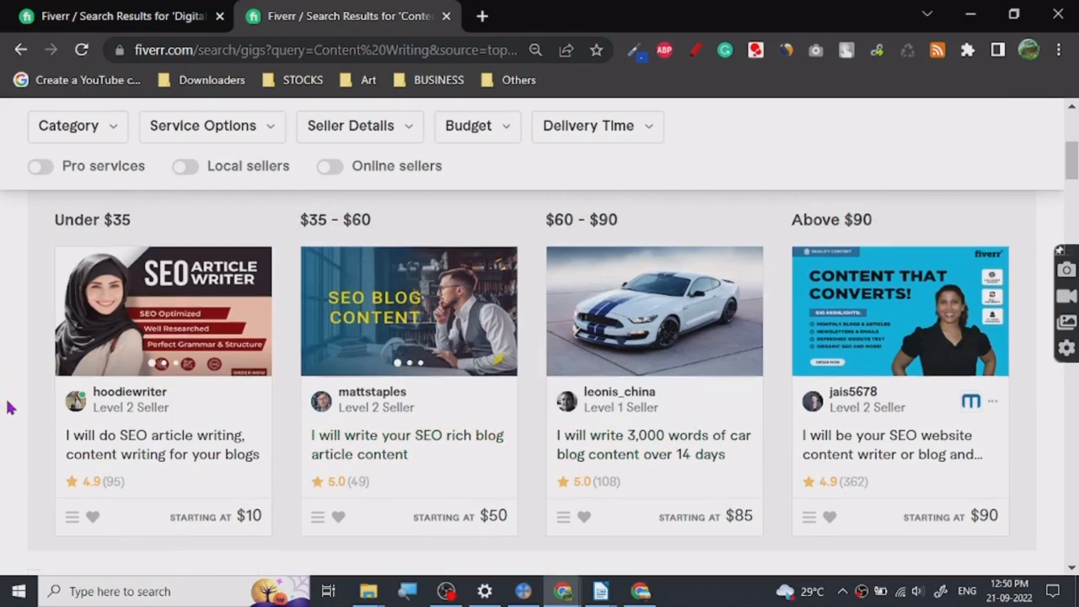
scroll("up", 3)
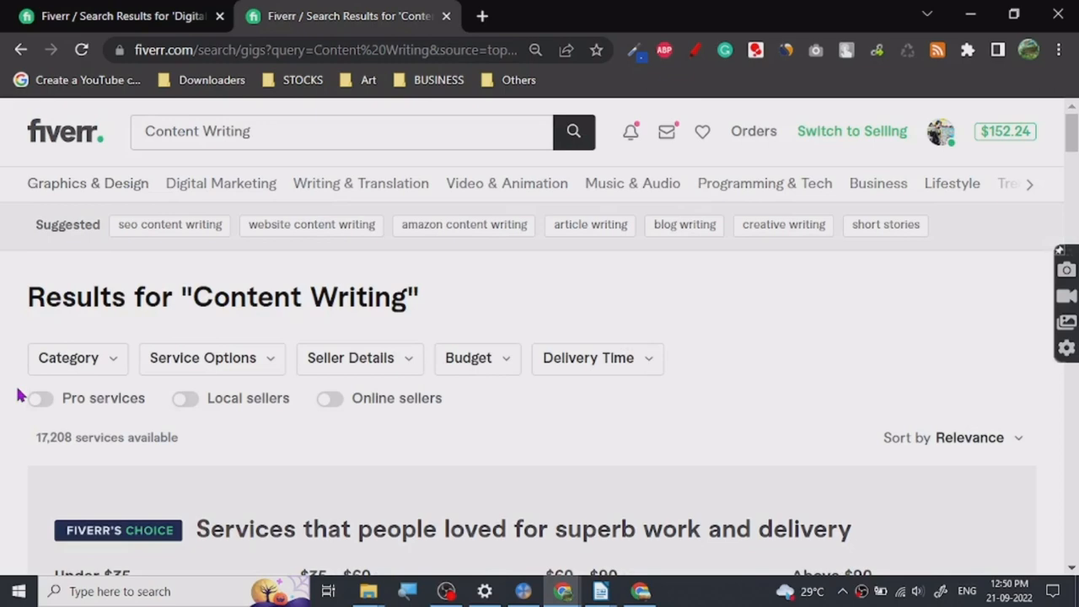
mouse_move(321, 448)
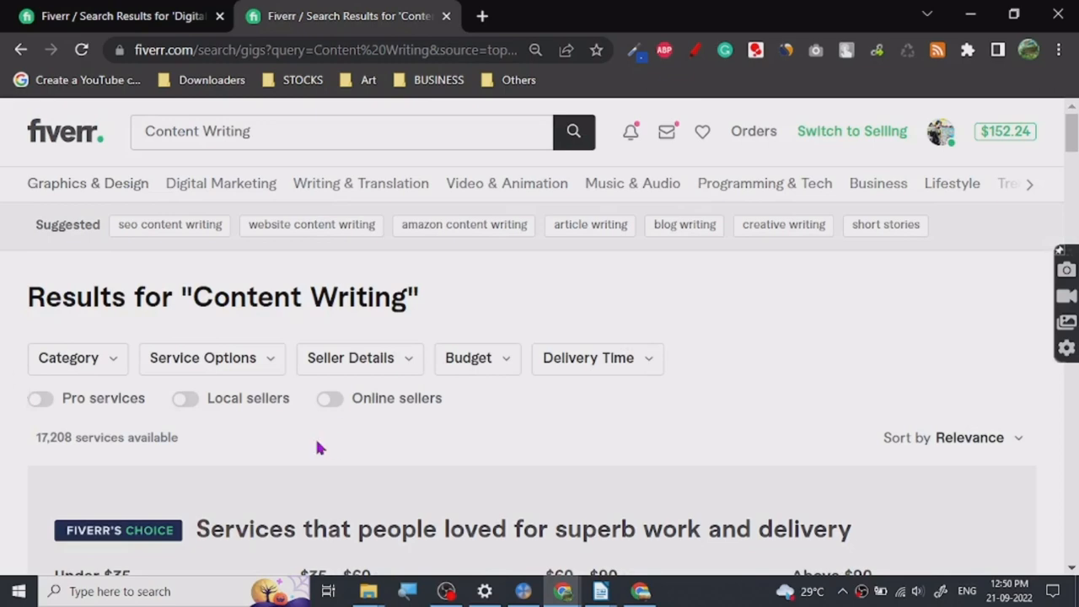
scroll("down", 3)
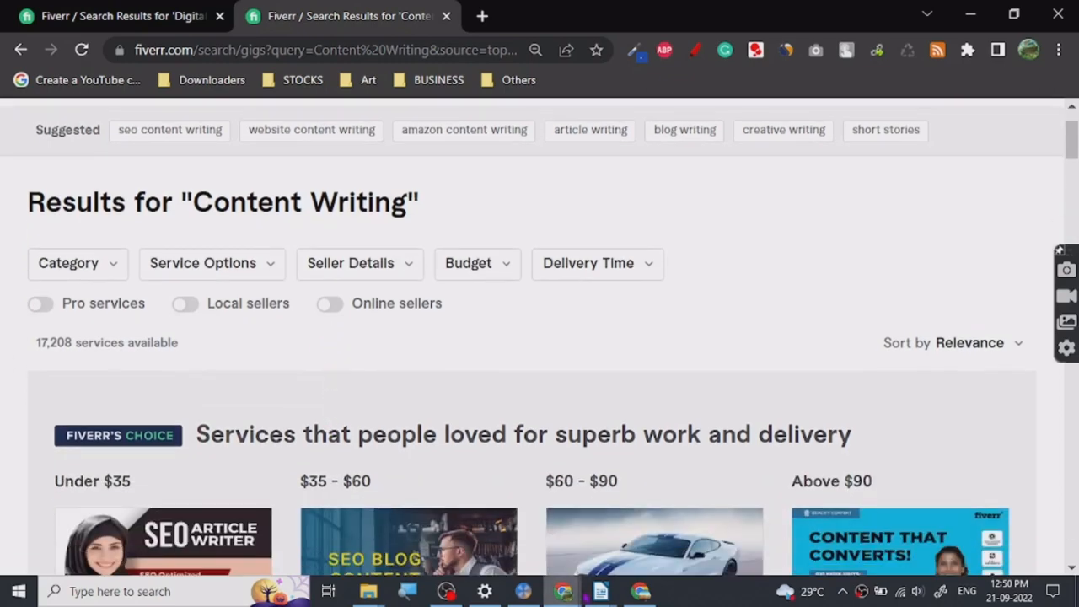
mouse_move(594, 592)
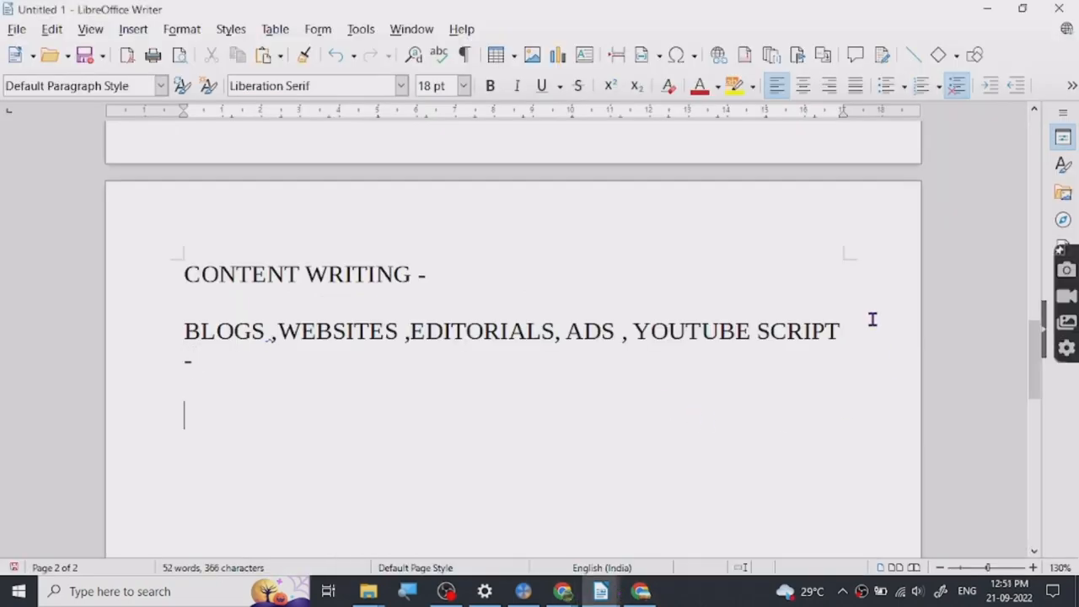
Step: Write a new line 'USE DATA, LEARN SOME GRAPHIC DESGIN', fixing the USEDA typo along the way
type("USEDA")
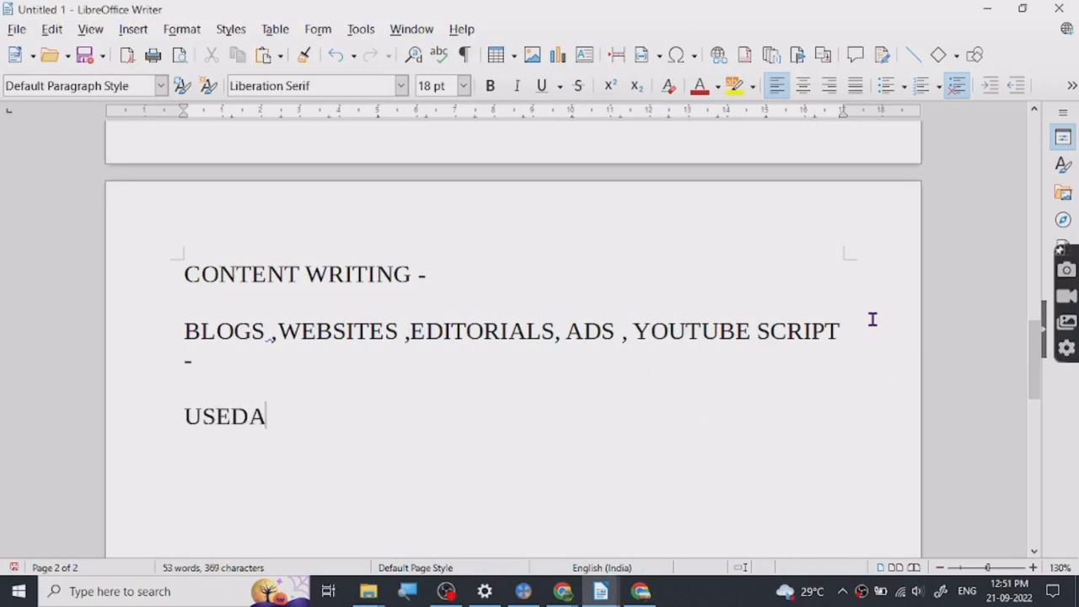
key("BackSpace")
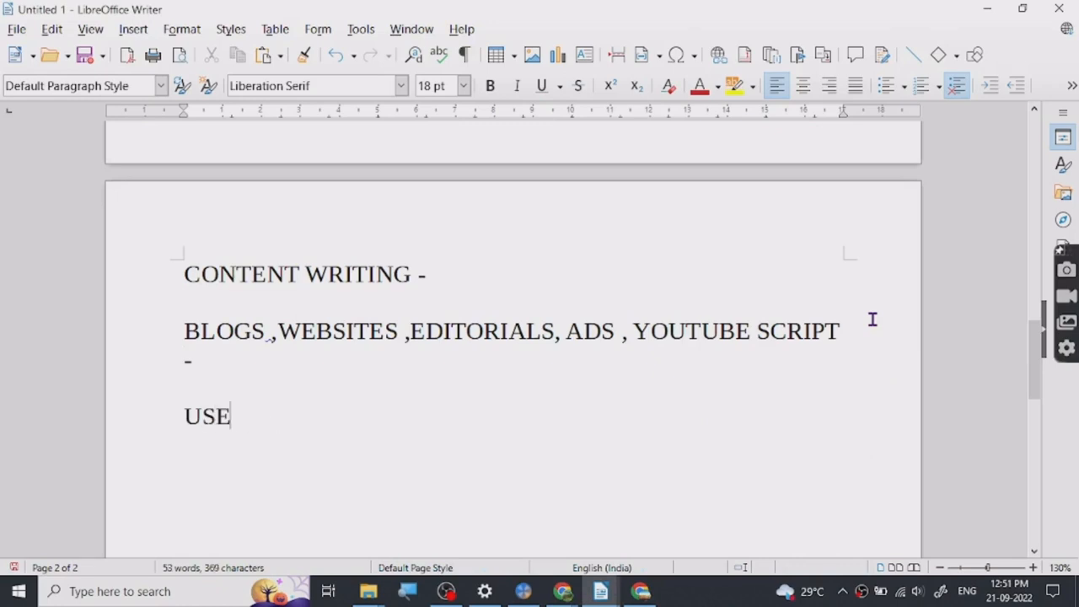
type("DATA")
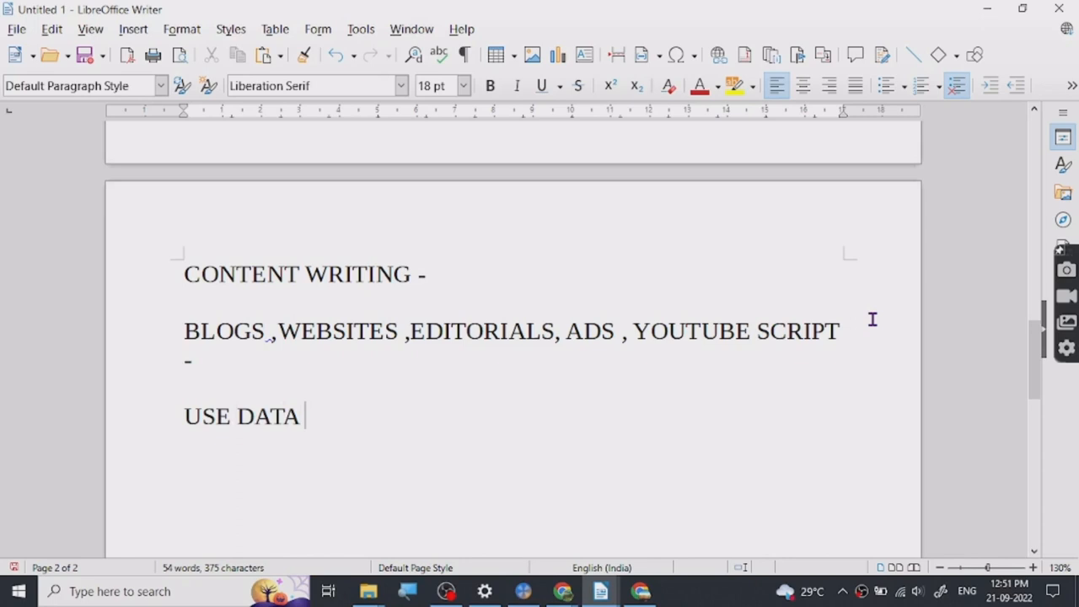
type(",")
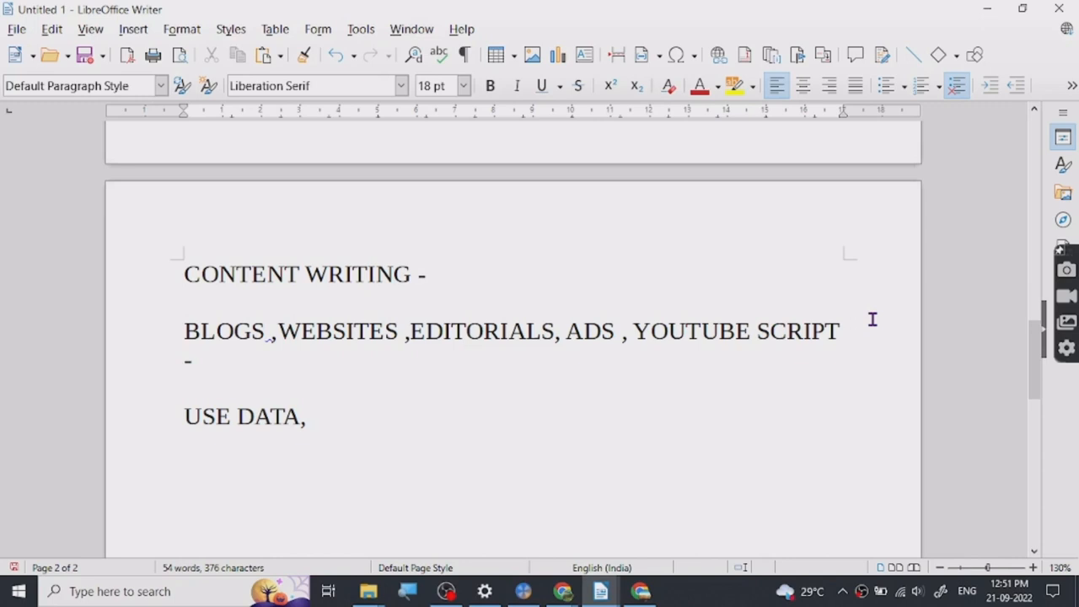
type("LEA")
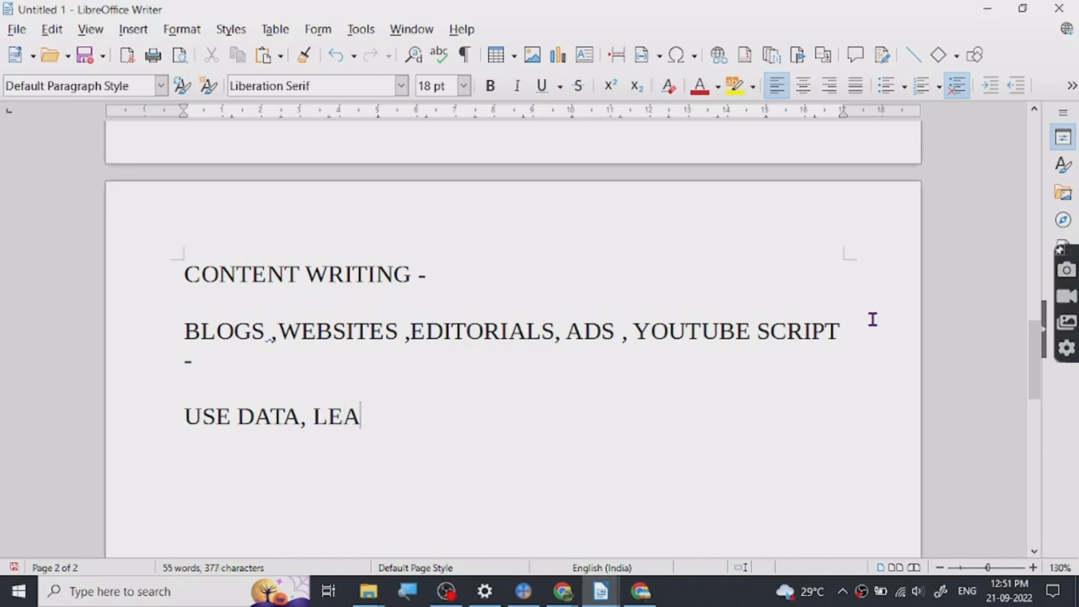
type("RN")
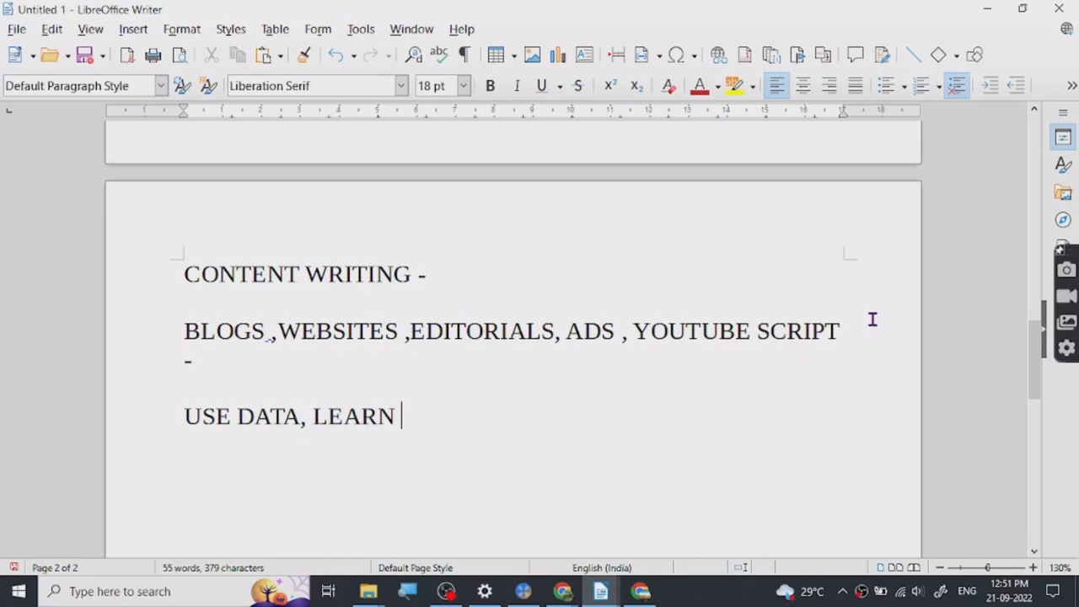
type("SOME GRA")
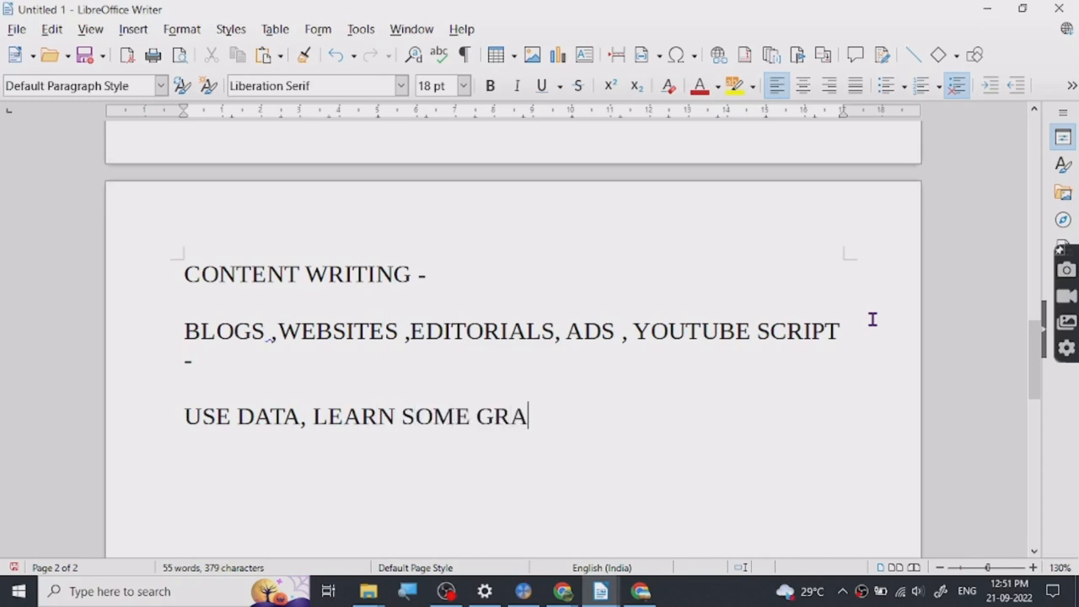
type("PHIC DE")
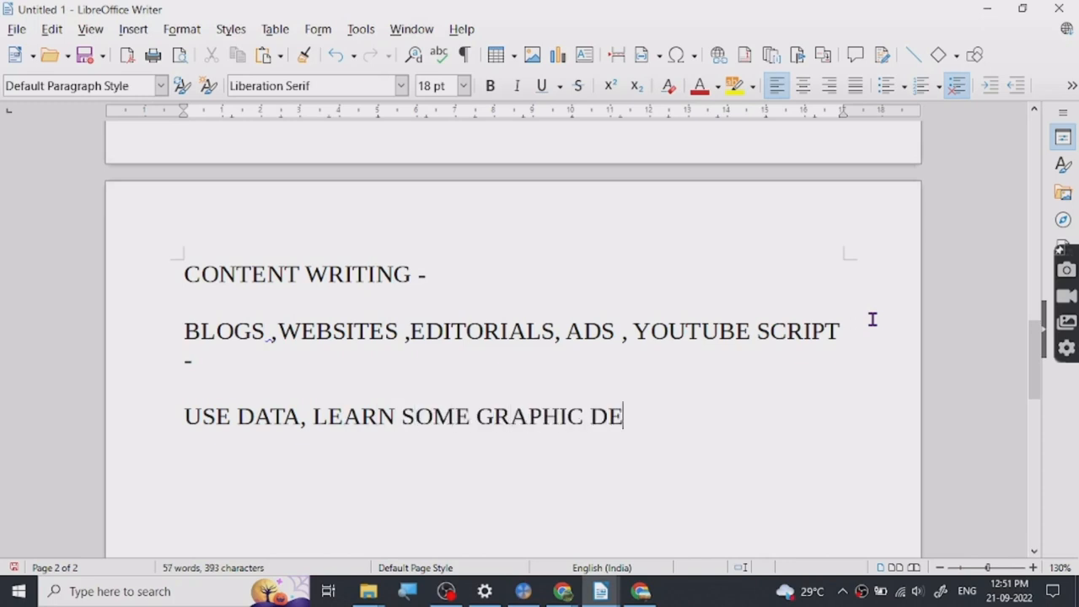
type("SGIN")
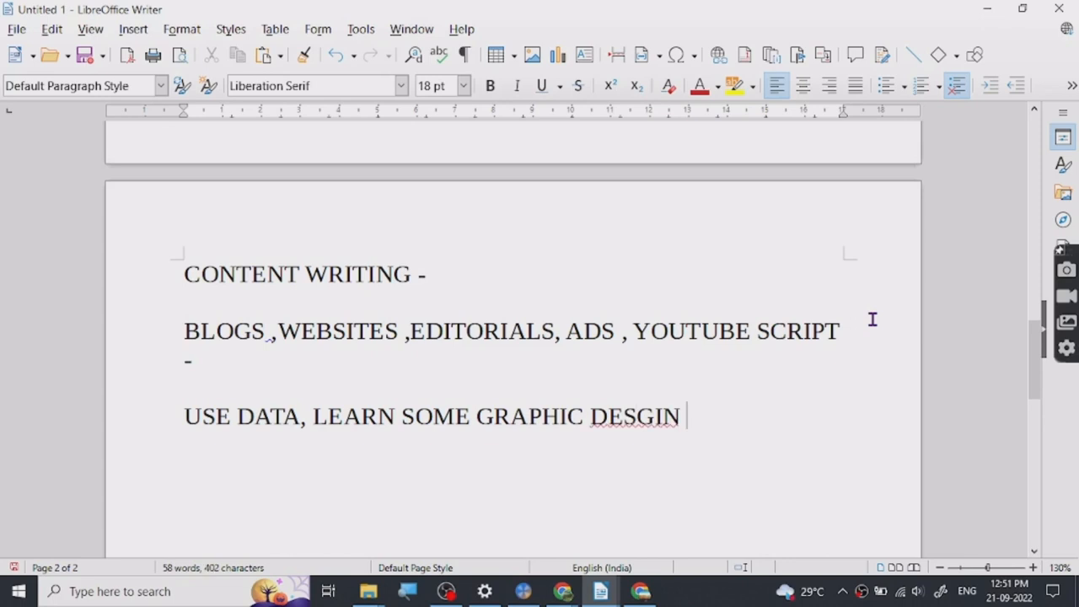
Step: Correct 'DESGIN' to 'DESIGN' via the spelling suggestions and adjust the trailing punctuation
right_click(635, 417)
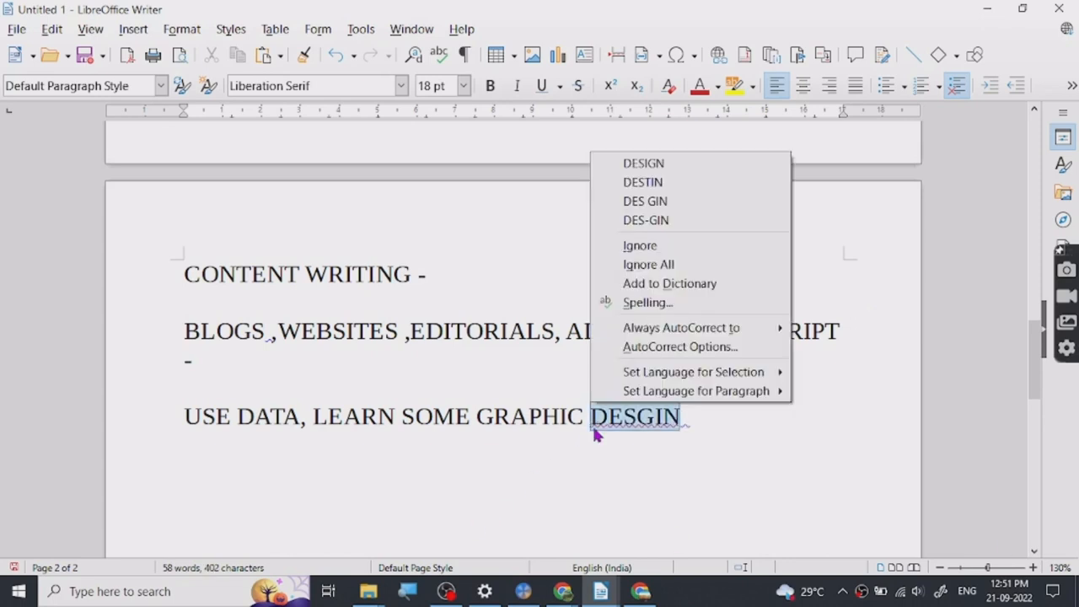
left_click(642, 161)
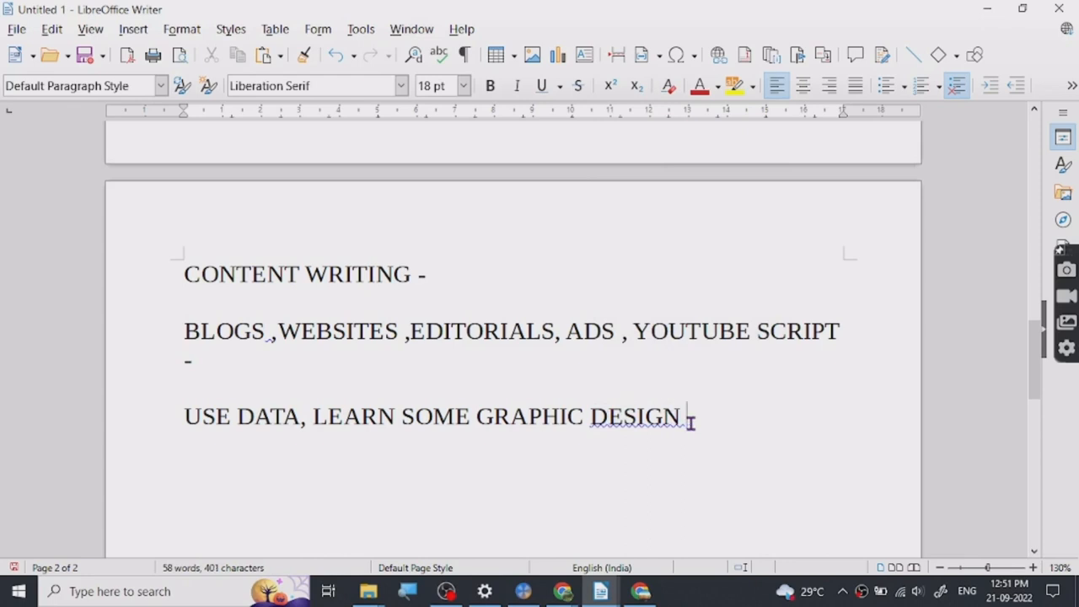
type(".")
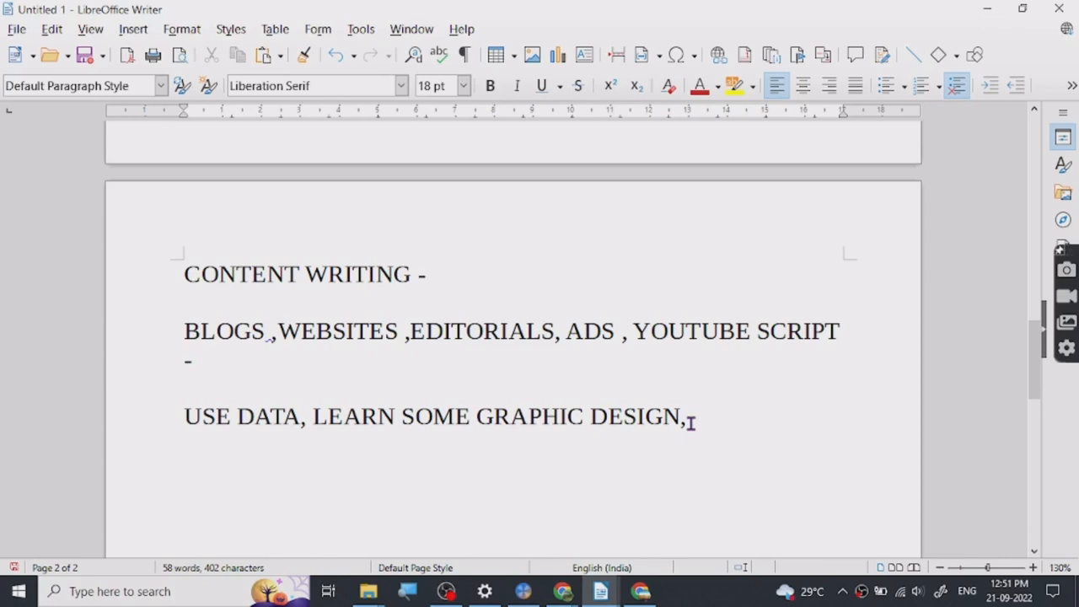
key("BackSpace")
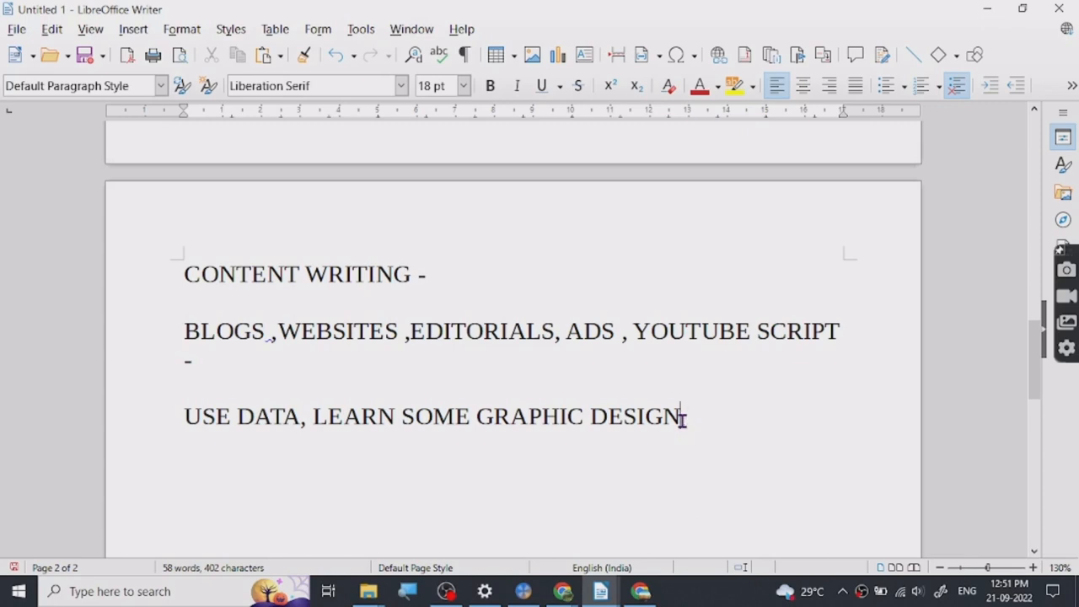
Step: Add the 'NEXT PART -' heading line, then move back to the end of the services list
type("NEXZT")
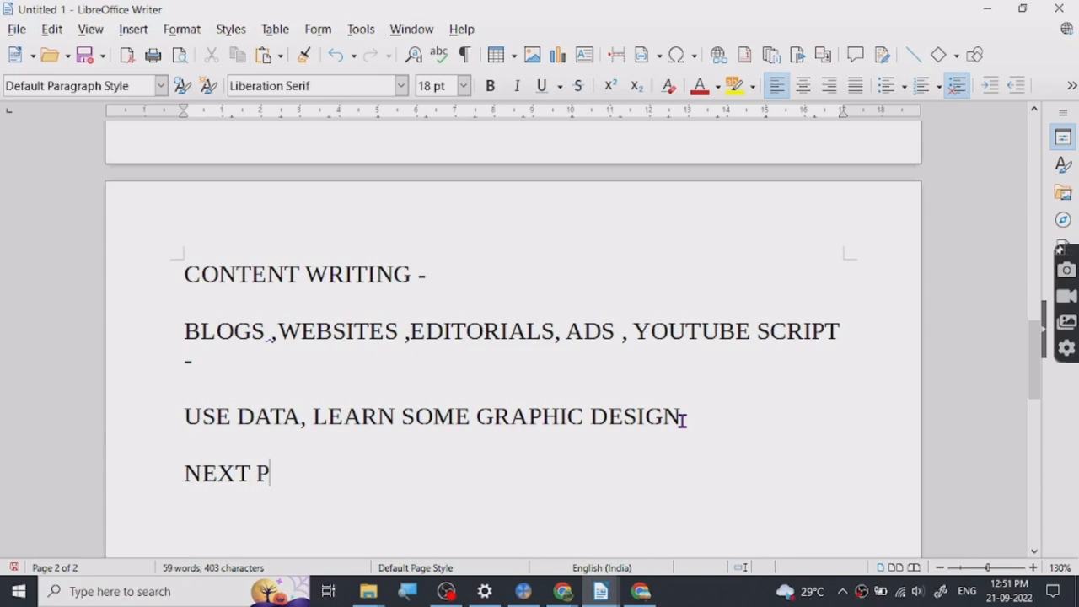
type("ART -")
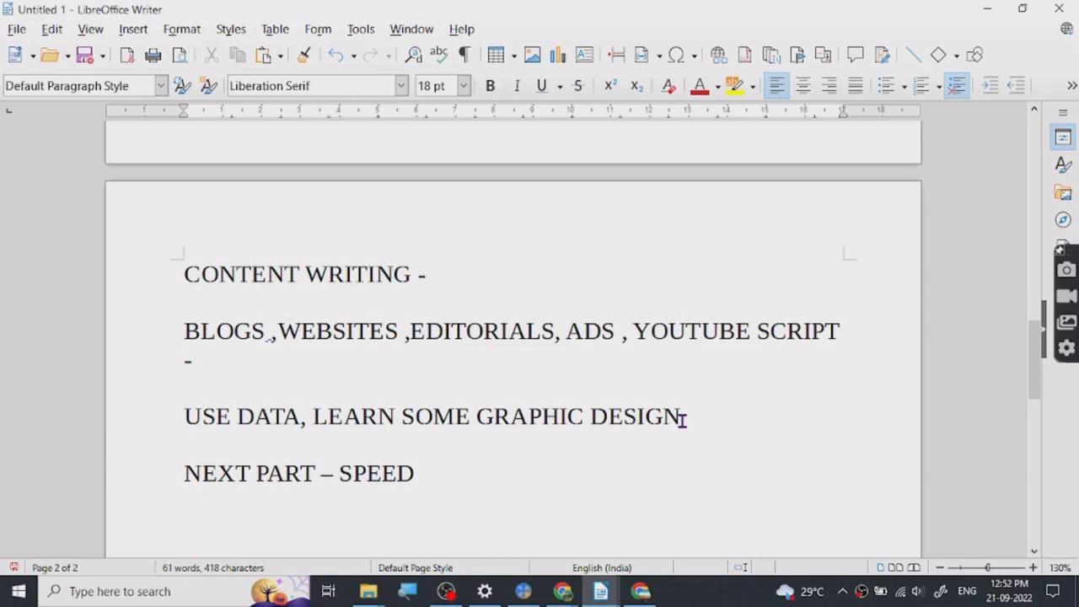
left_click(422, 473)
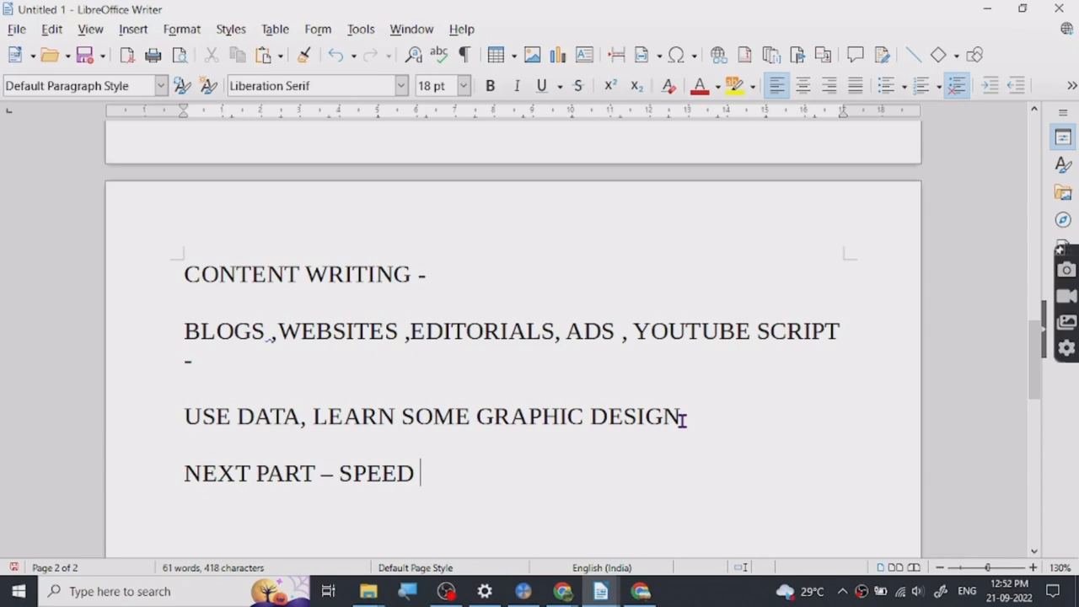
mouse_move(749, 381)
type(", ")
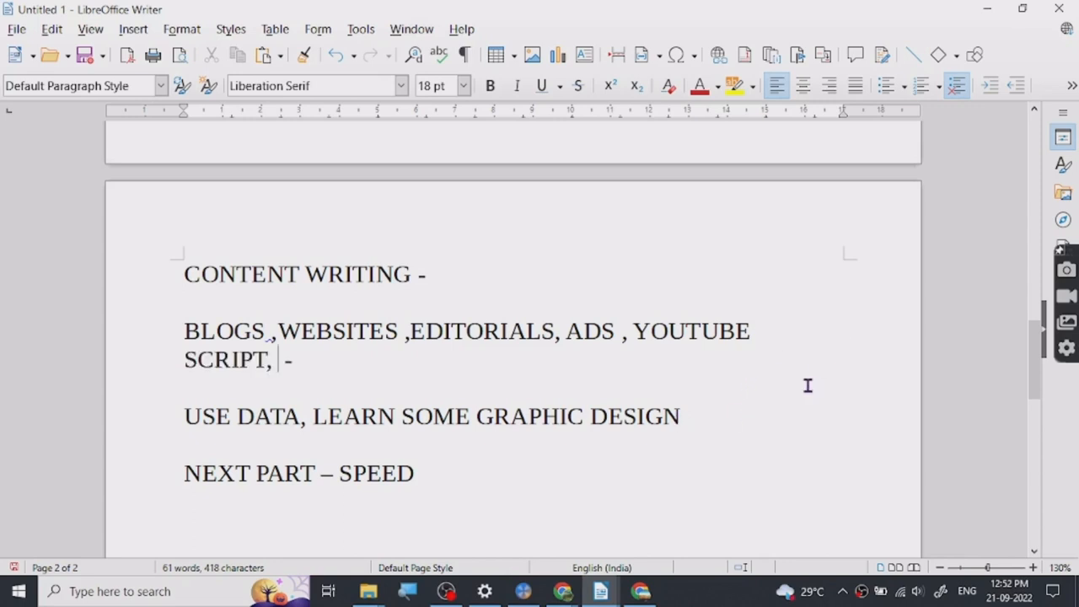
Step: Append 'E-BOOK' after 'YOUTUBE SCRIPT,' and position below the services list
type("E-B")
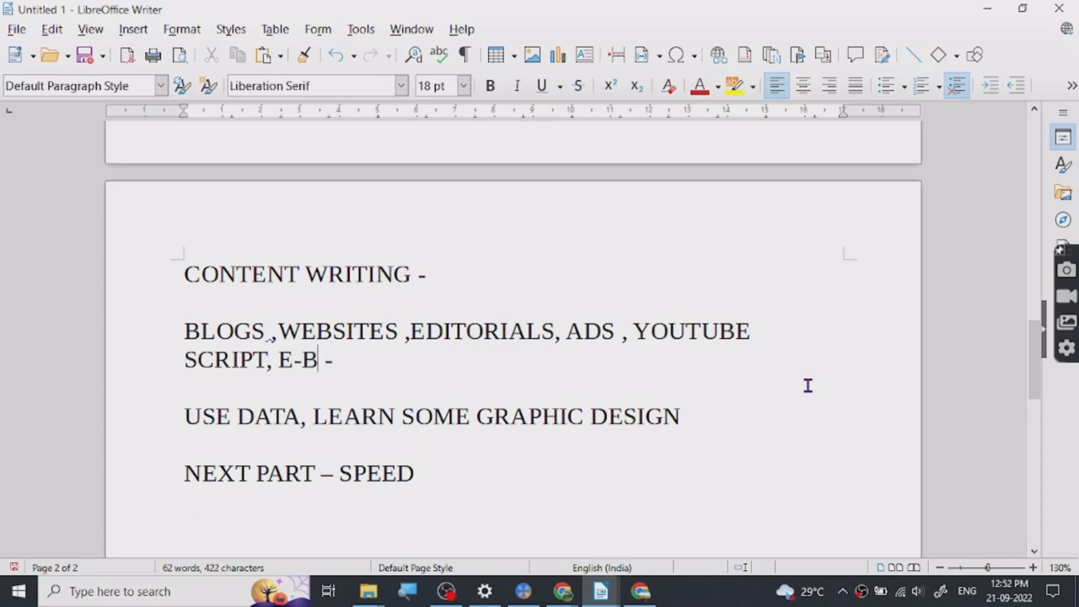
type("OOK")
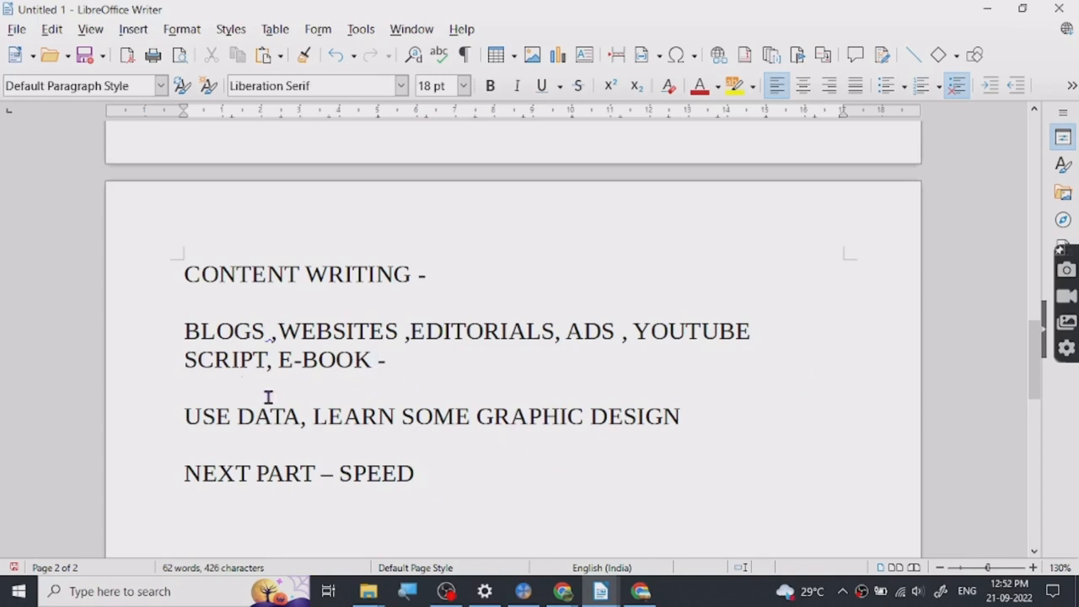
double_click(225, 331)
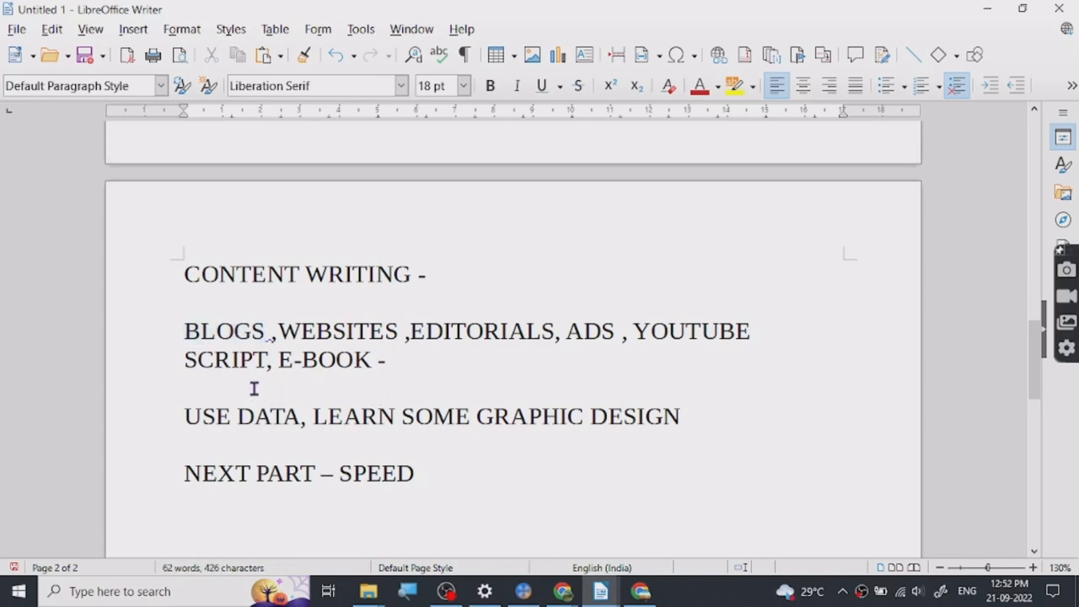
Step: Write '1000 WORDS', prepend 'WRITE -', and leave a blank line beneath it
type("10")
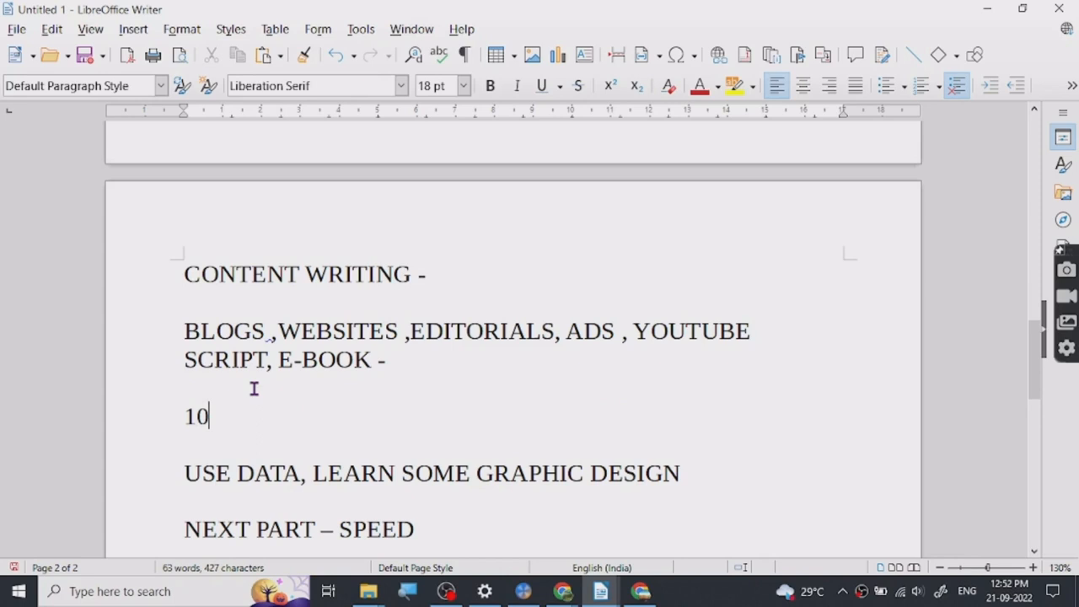
type("00 WO")
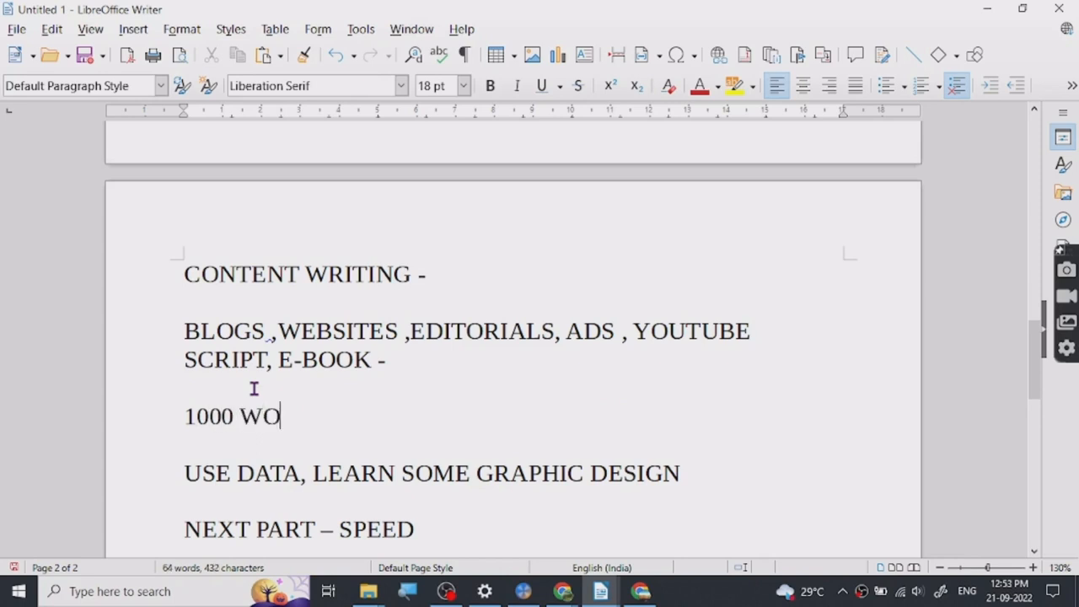
type("RDS")
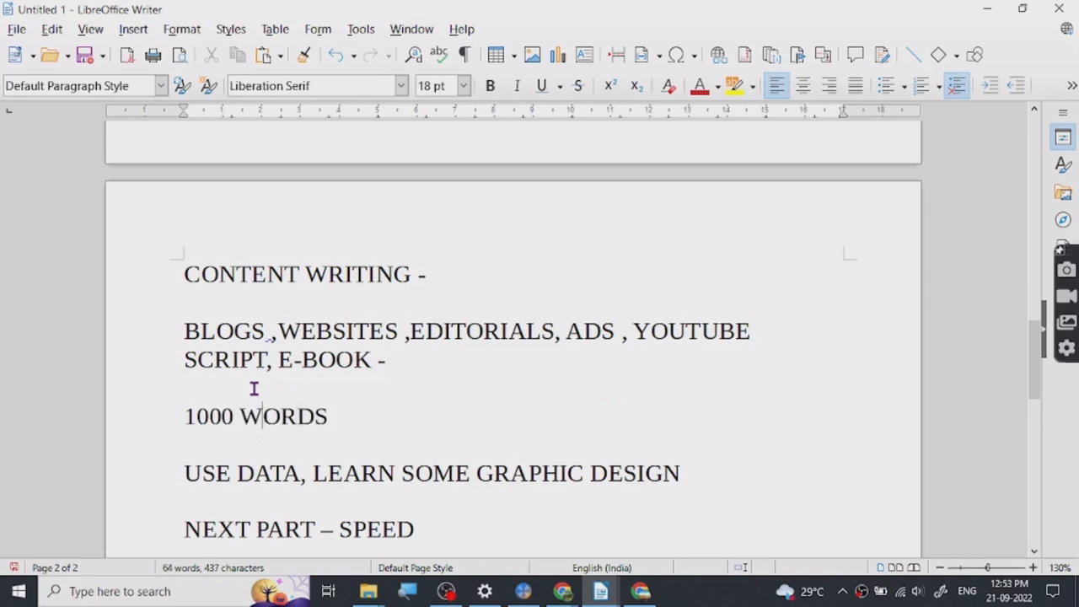
type("WR")
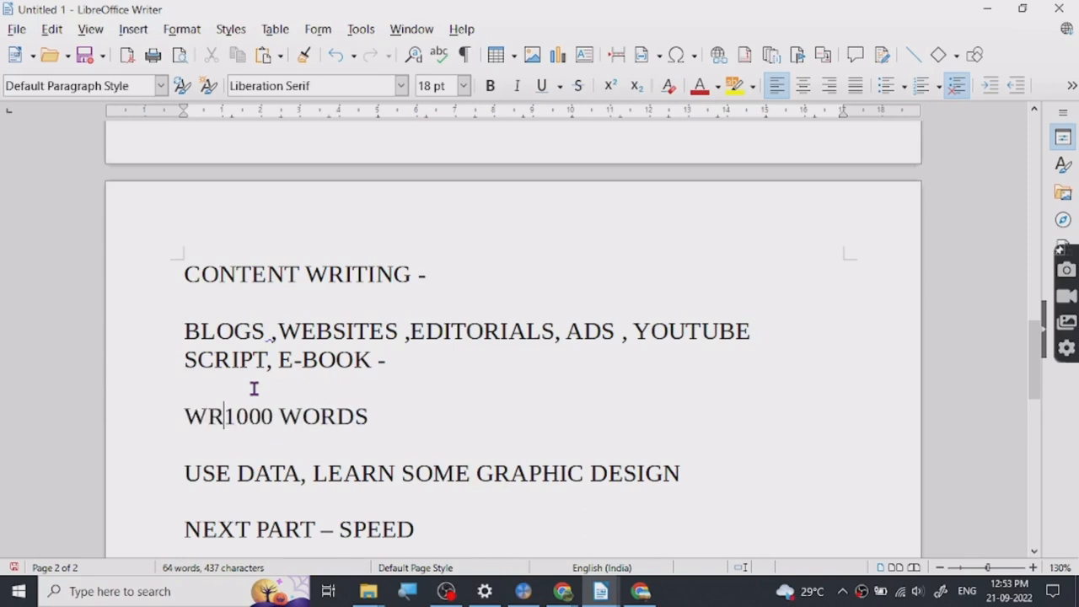
type("ITE -")
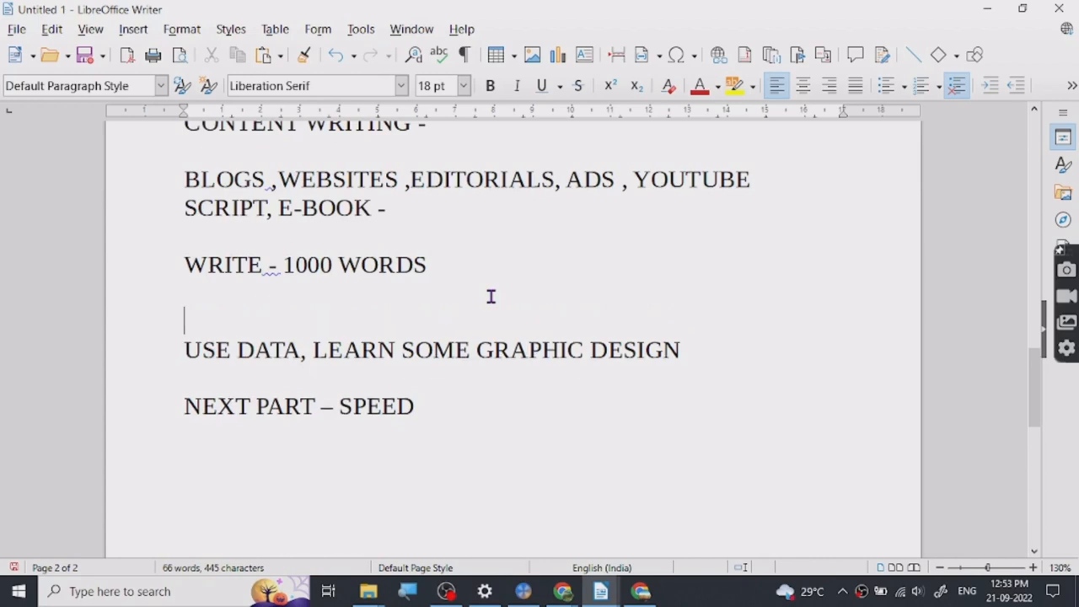
key("Return")
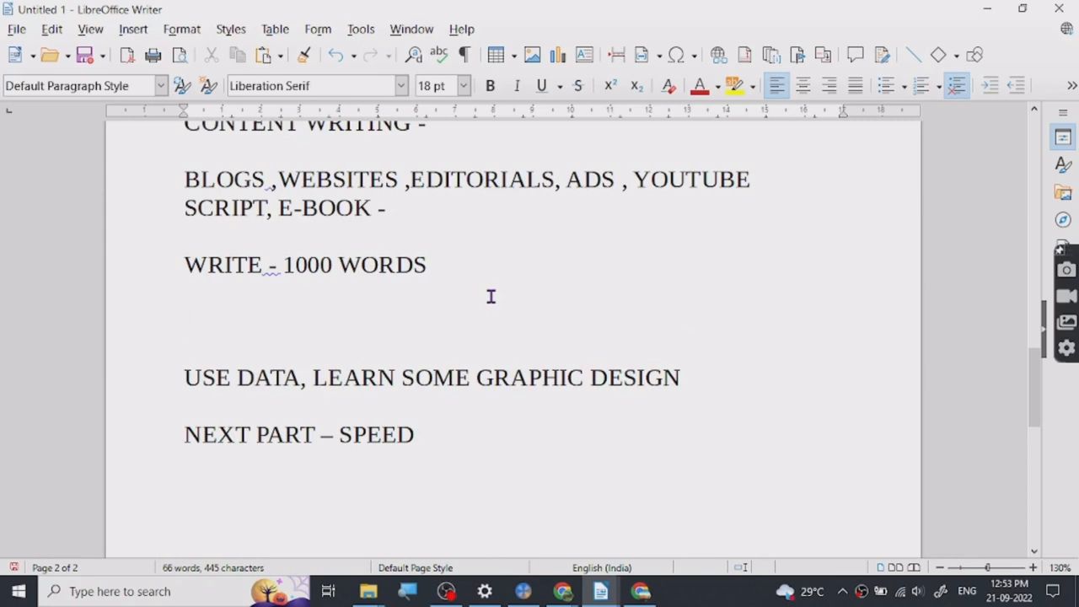
Step: Write the line 'SPEECH TO TEXT - GRAMMERLY - PROOFREAD -'
type("SPEEC")
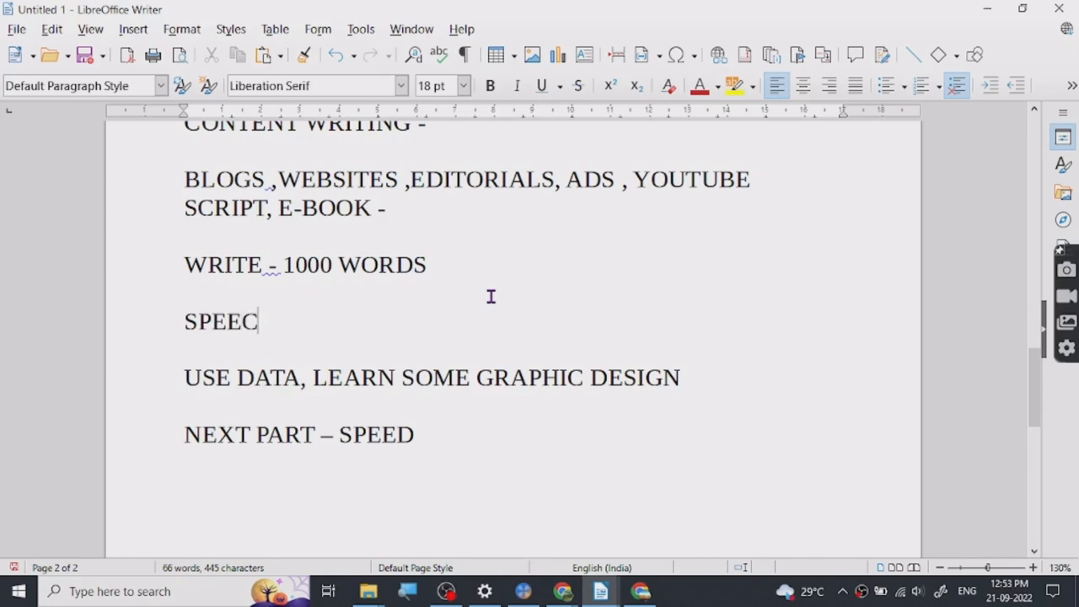
type("H TO TX")
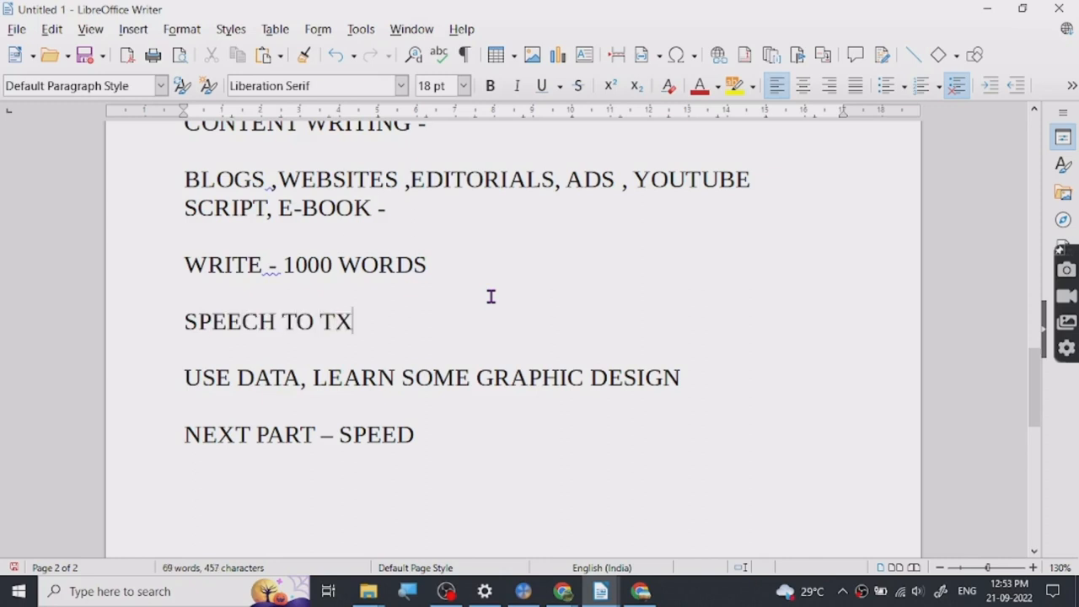
type("EXT -")
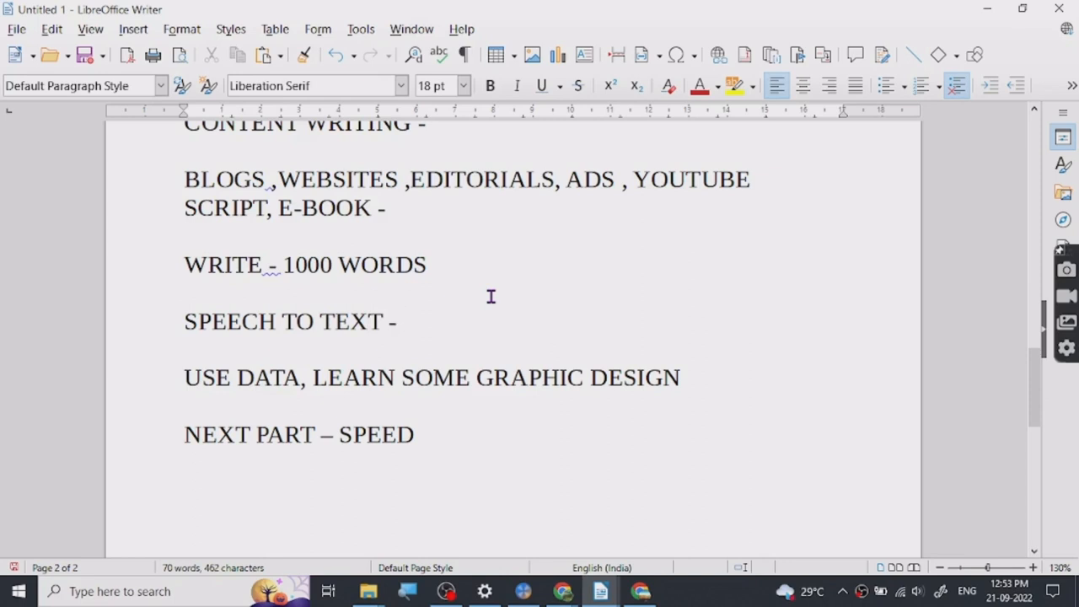
type("G")
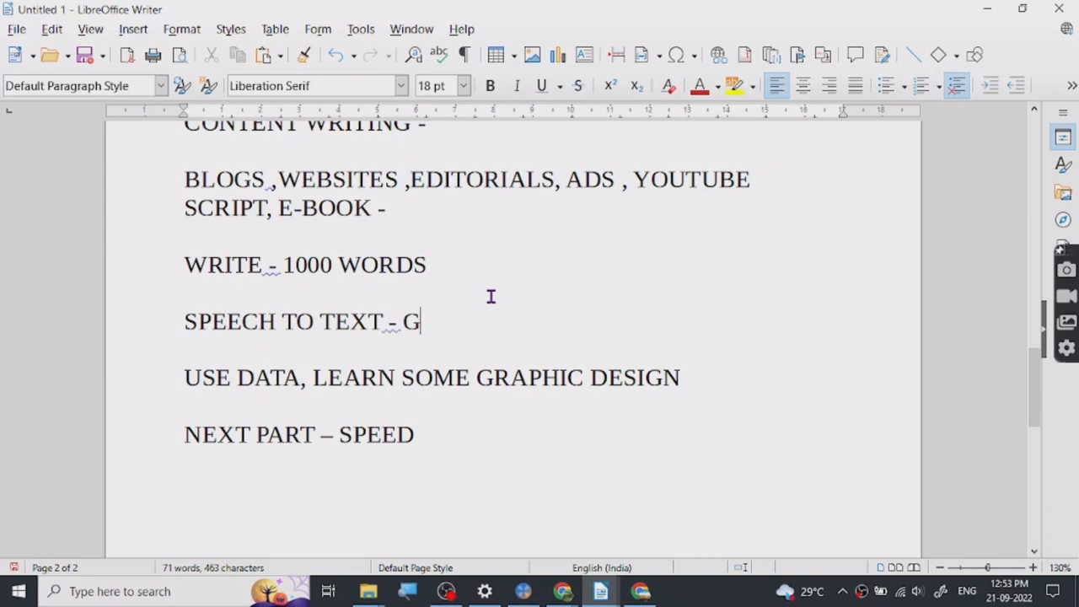
type("R")
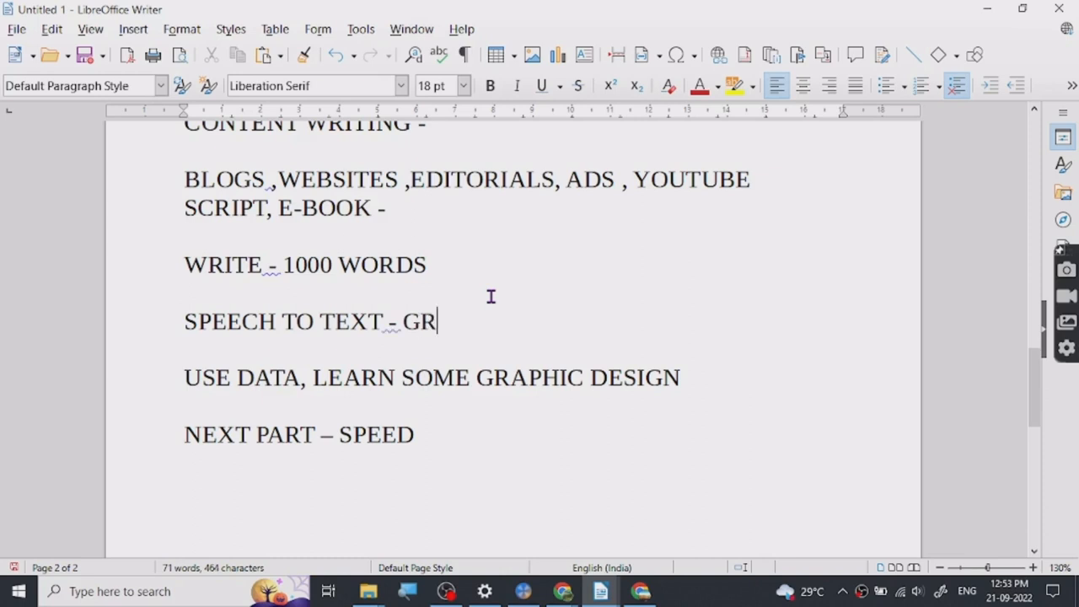
type("AMMERLY")
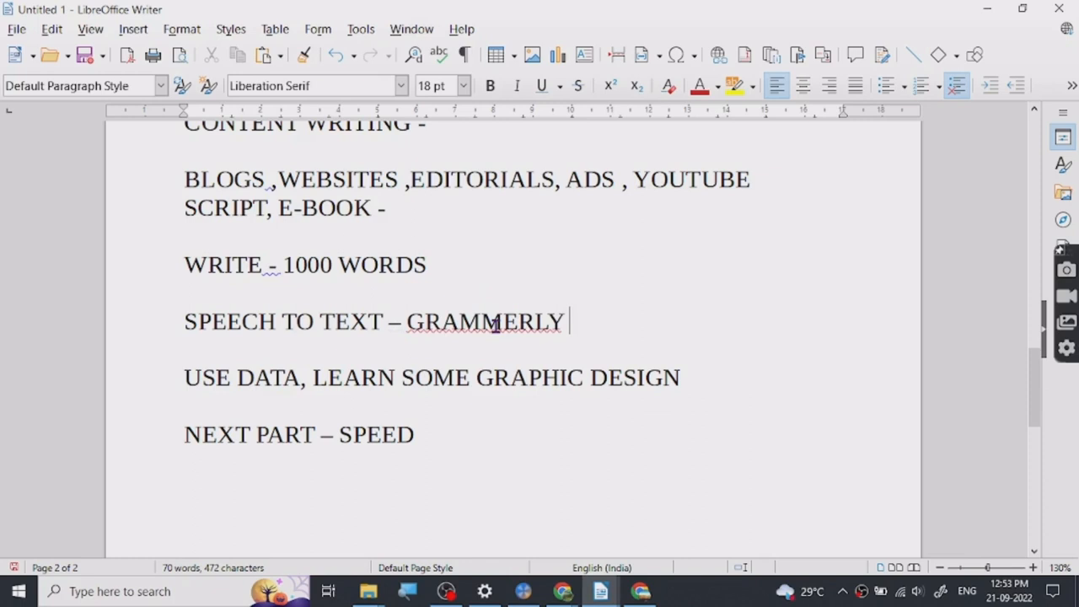
type("- P")
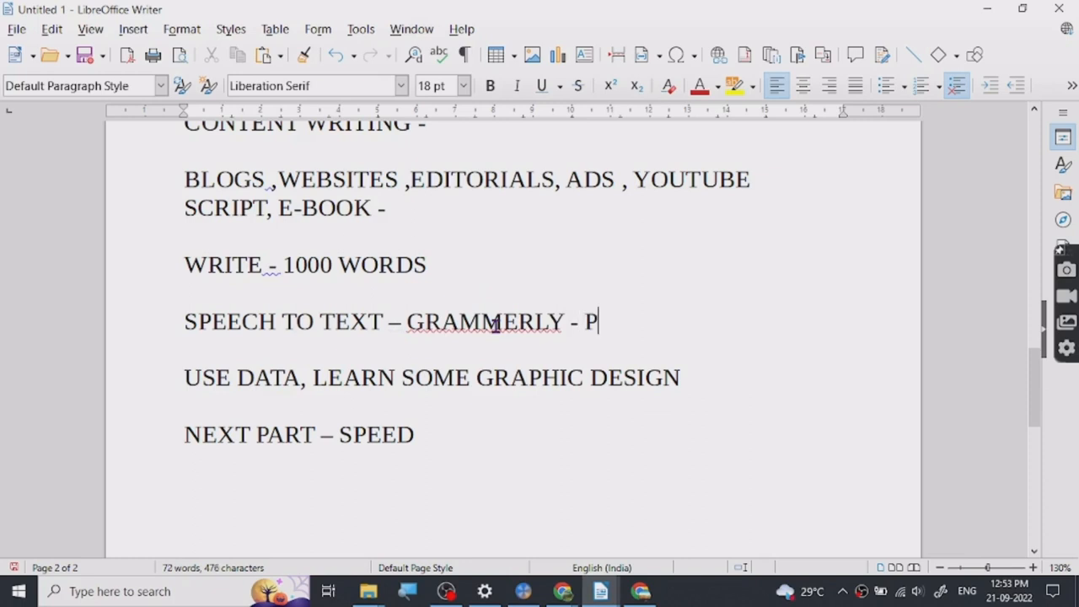
type("ROOFR")
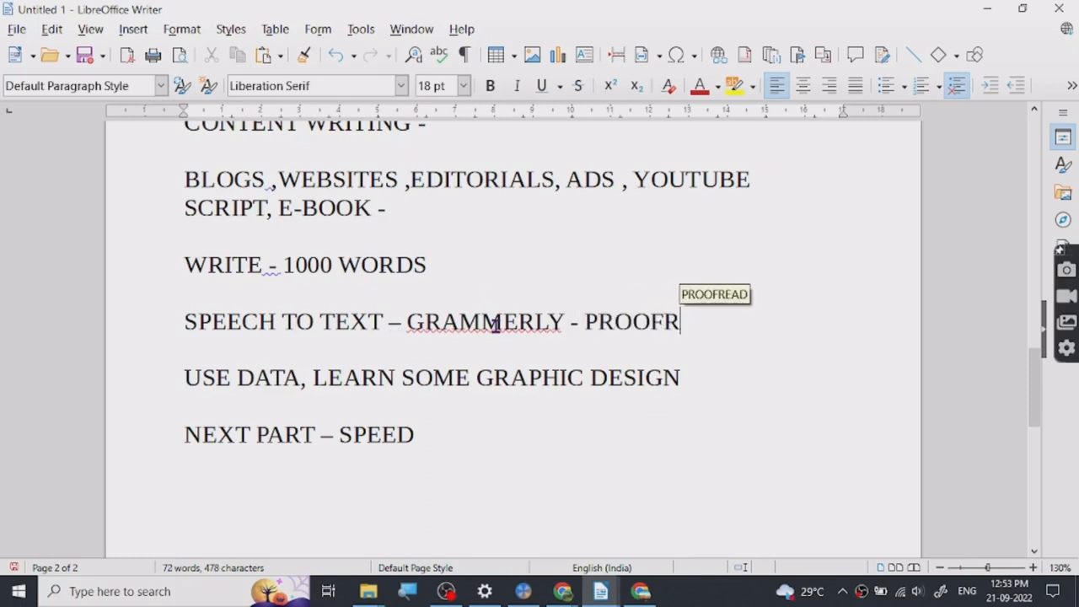
type("EAD")
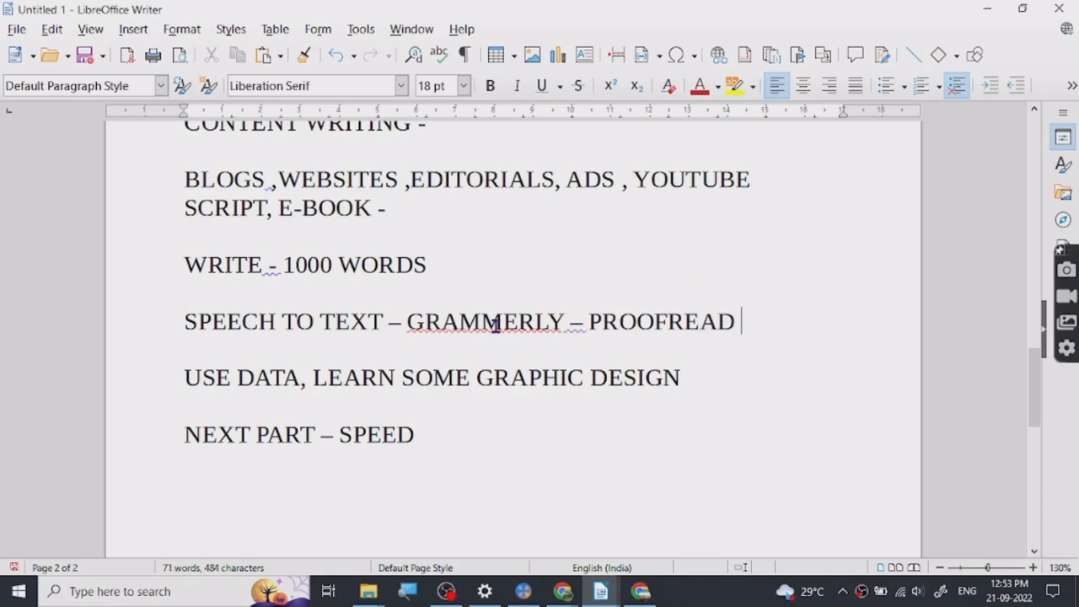
type("-")
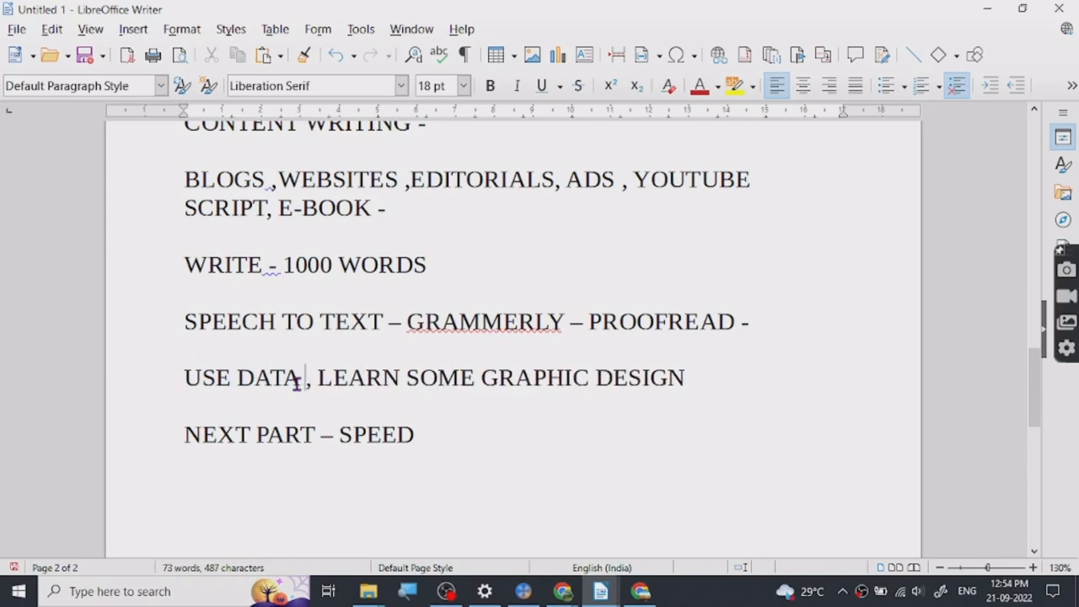
Step: Extend the line to 'USE DATA AND RESEARCH', move after DESIGN, and select the CONTENT WRITING heading
type("AND RESEARCH")
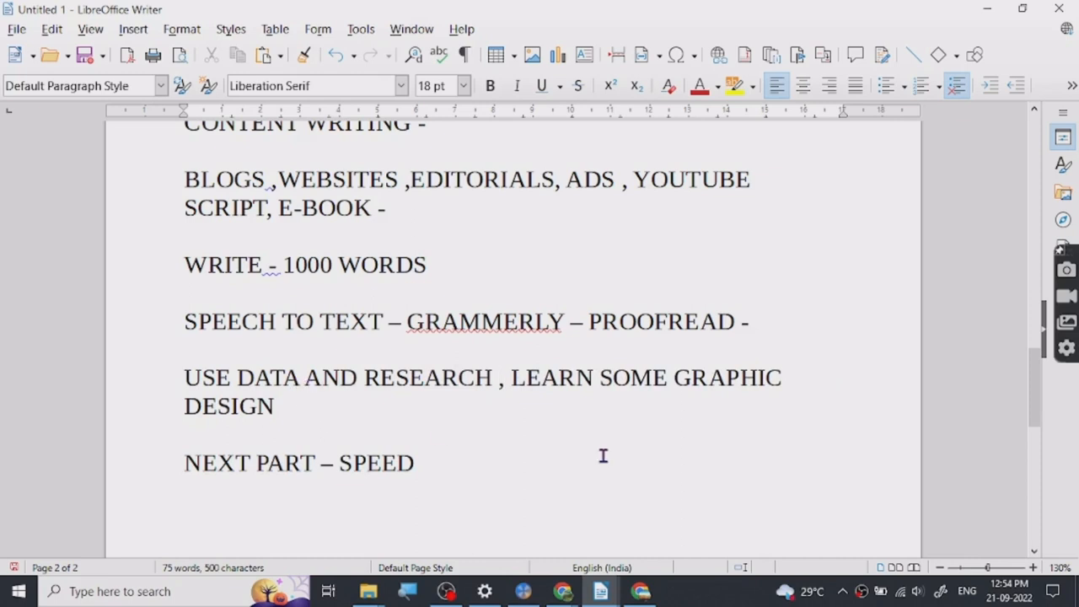
left_click(273, 407)
type(".")
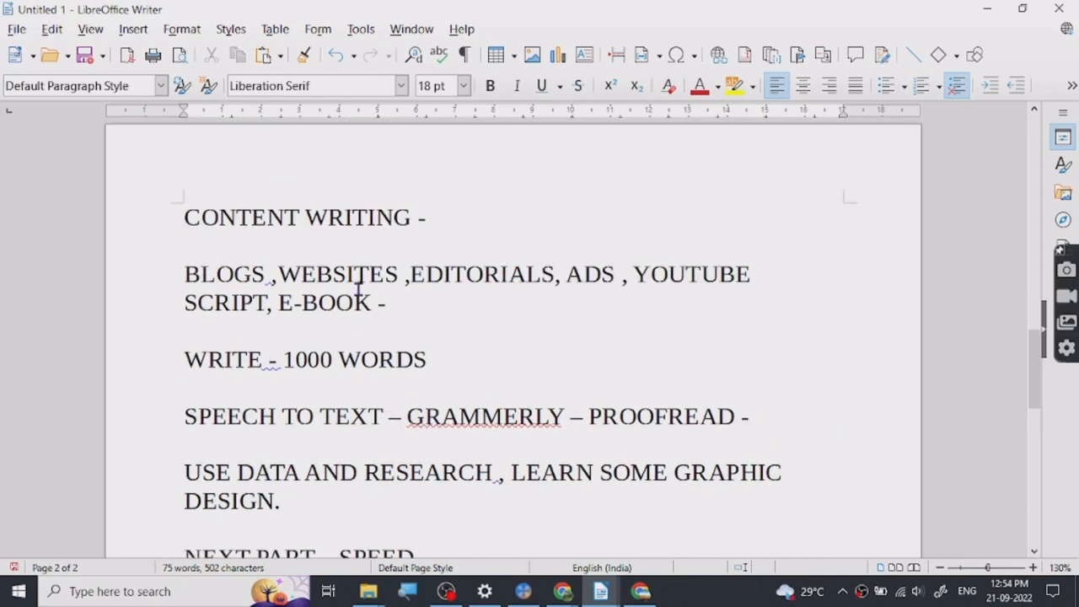
left_click_drag(183, 217, 425, 218)
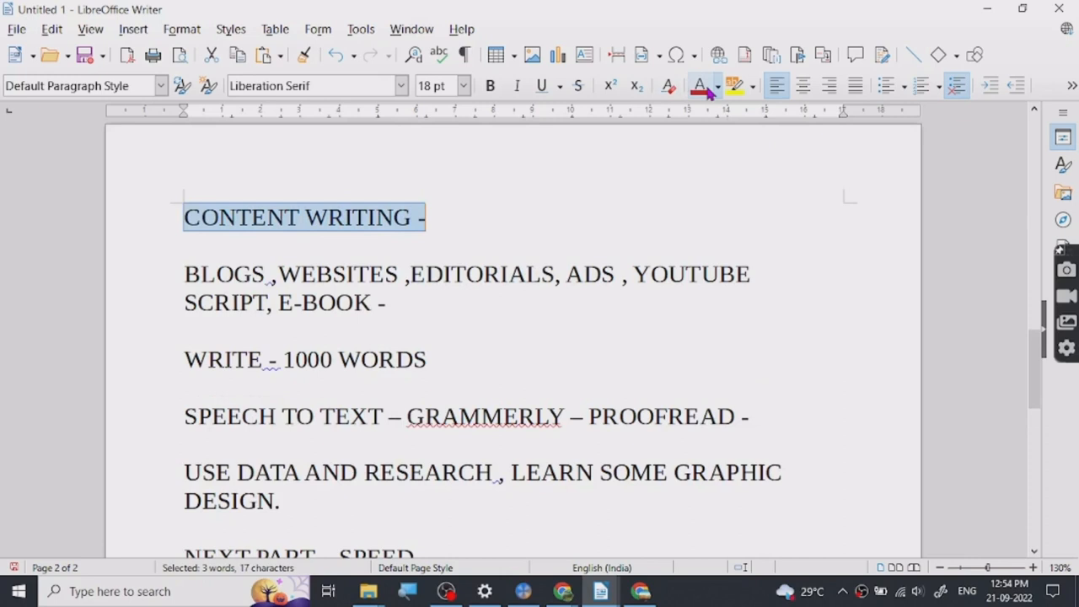